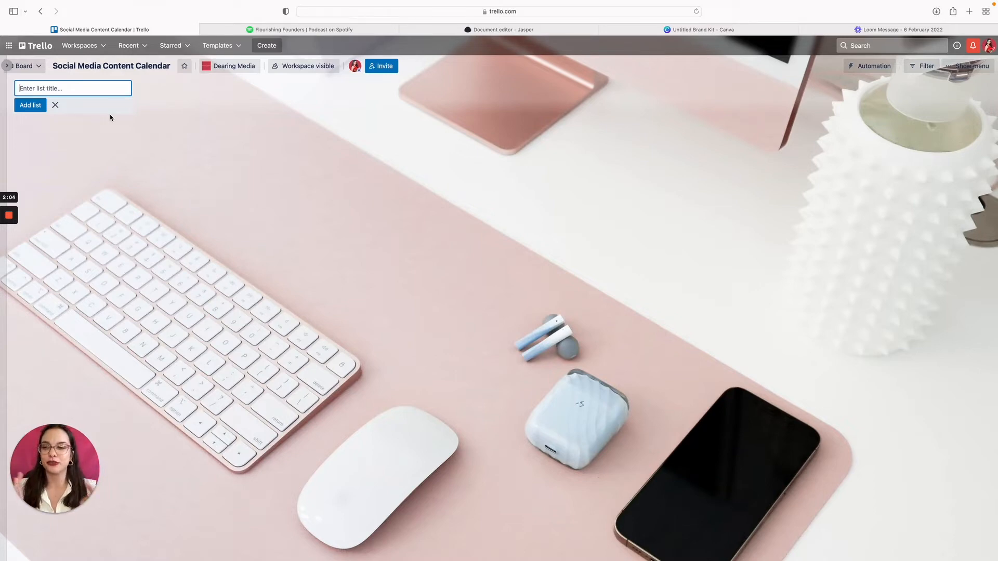
# Step: Add lists named Monday, Tuesday, Wednesday, Thursday and Friday to the board
pyautogui.write('Mo')
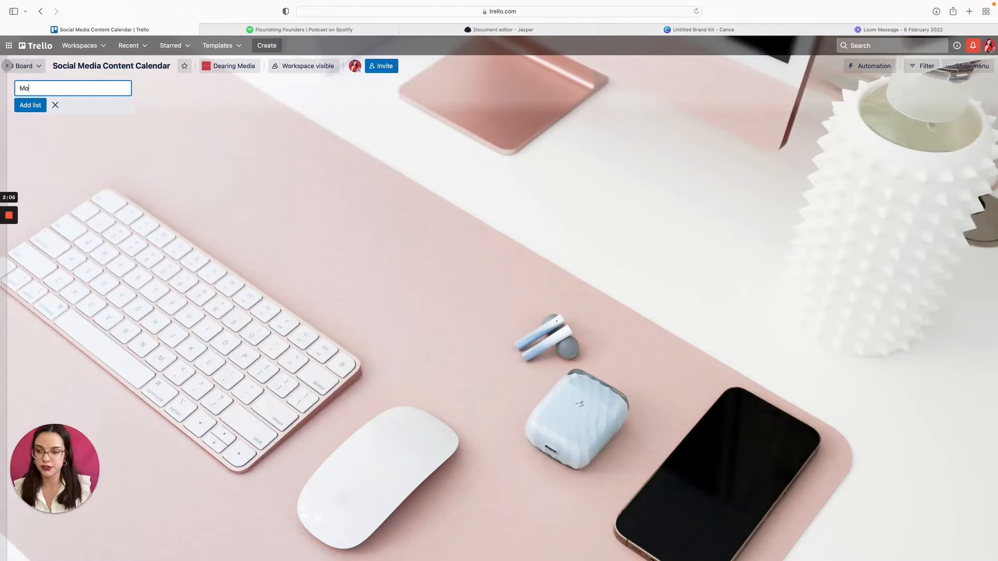
pyautogui.click(30, 105)
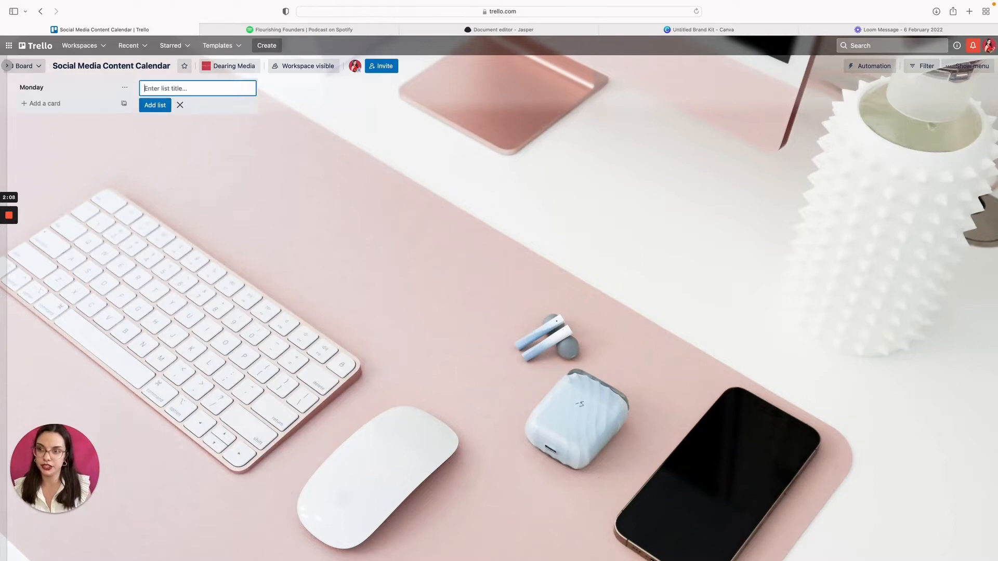
pyautogui.click(155, 105)
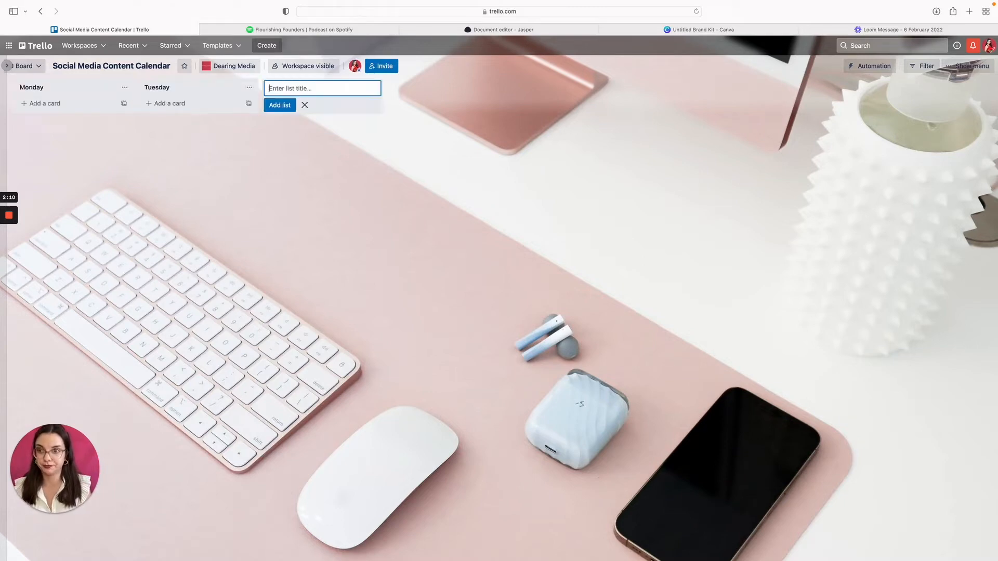
pyautogui.write('Wednesd')
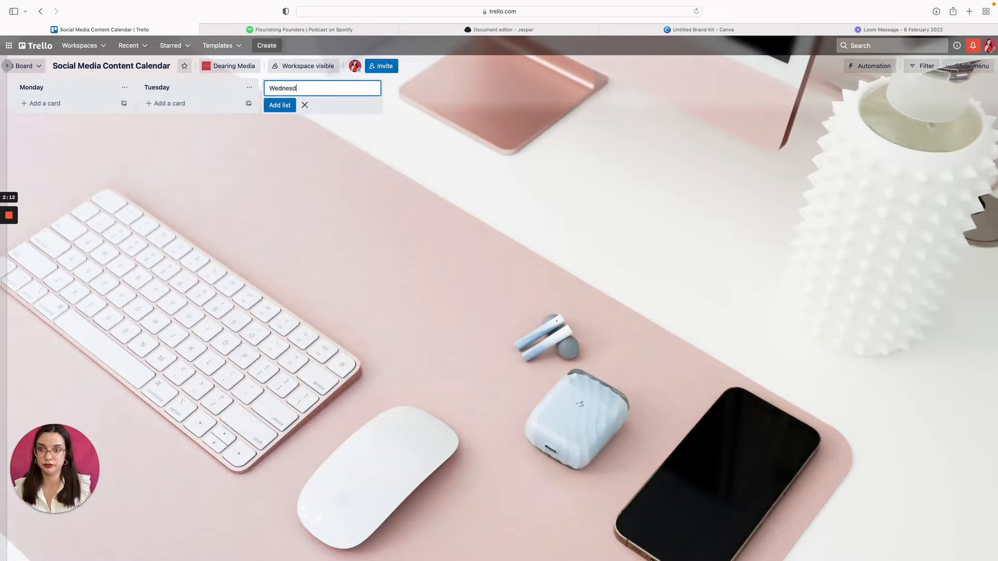
pyautogui.click(280, 105)
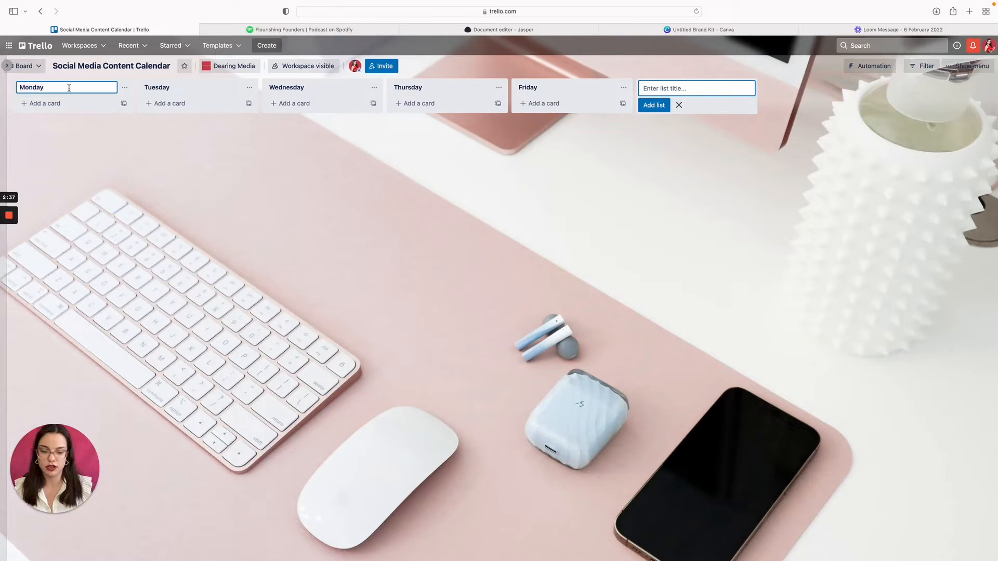
# Step: Rename the first two lists to 'Monday - Education' and 'Tuesday - Personal'
pyautogui.write('- Education')
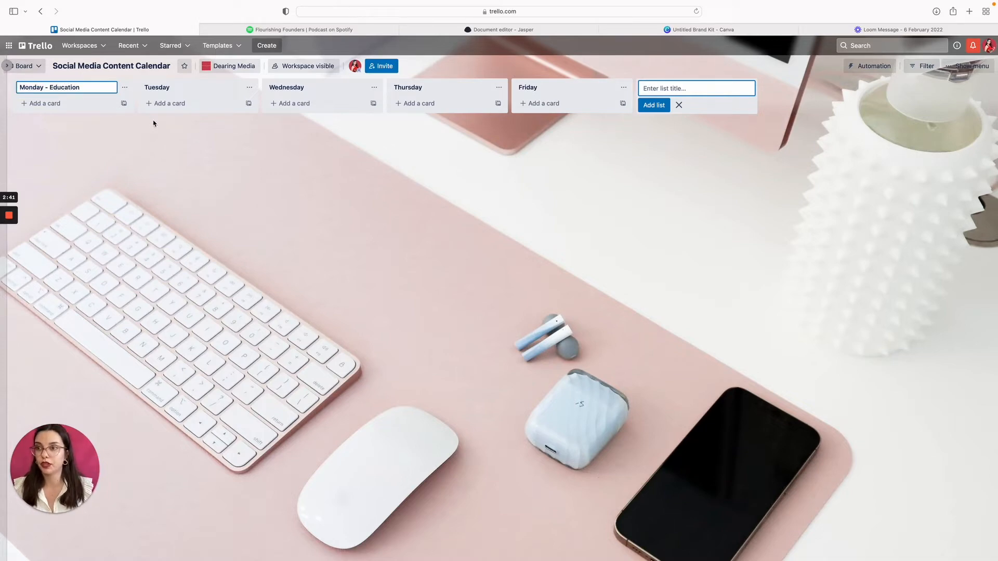
pyautogui.click(678, 105)
pyautogui.write(' -')
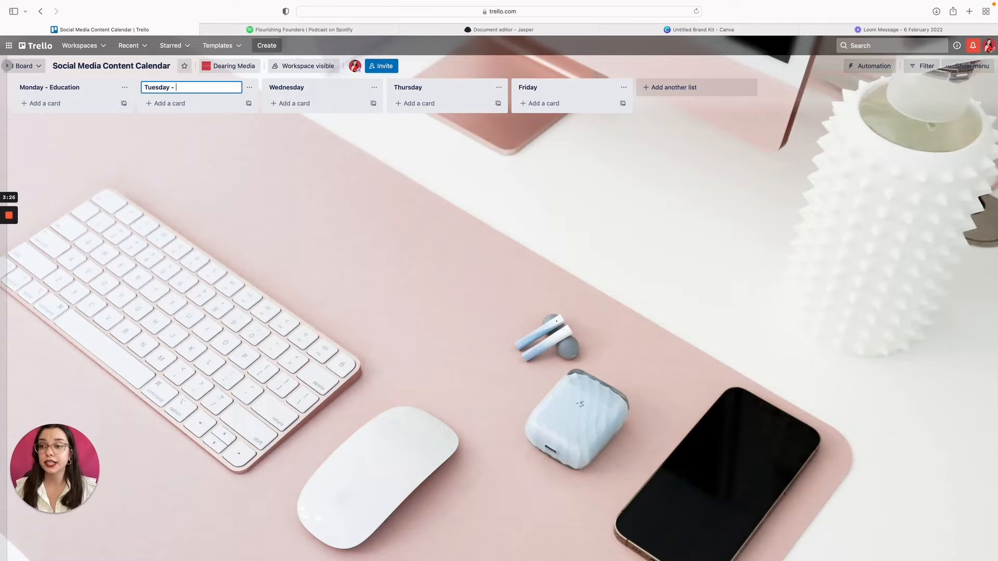
pyautogui.write('P')
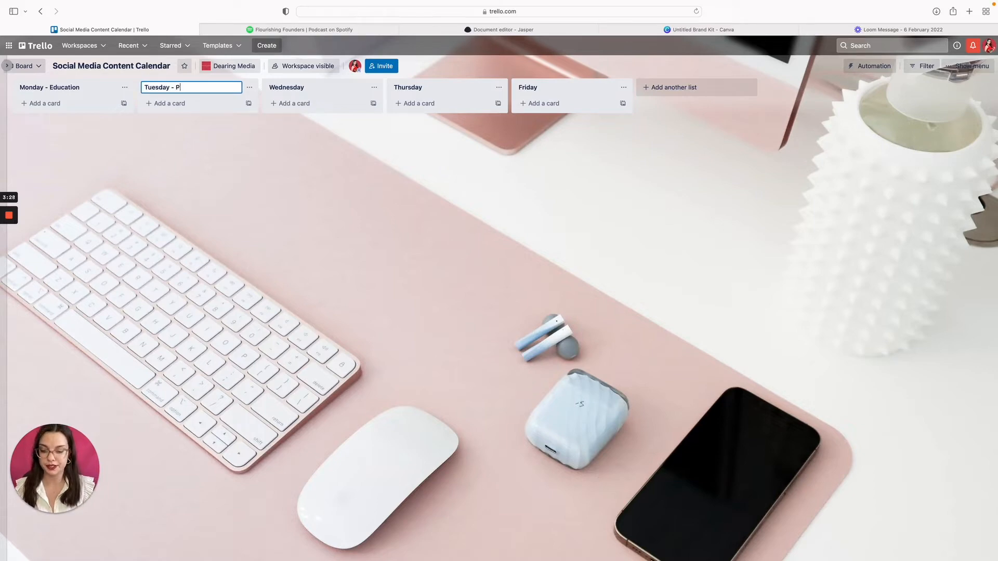
pyautogui.write('ersonal')
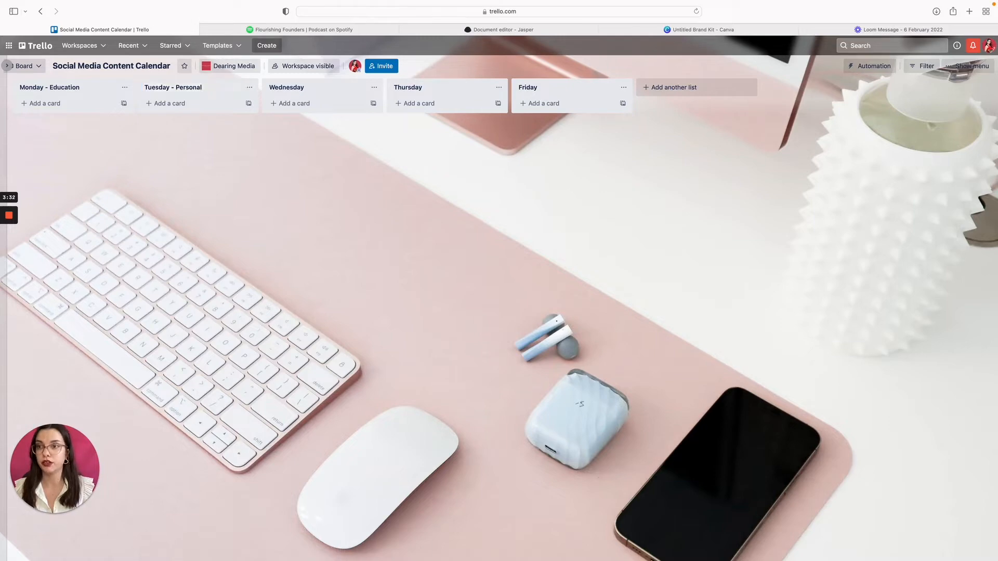
# Step: Append themes '- Entertainment', '- Value' and '- Sales' to Wednesday, Thursday and Friday
pyautogui.click(315, 87)
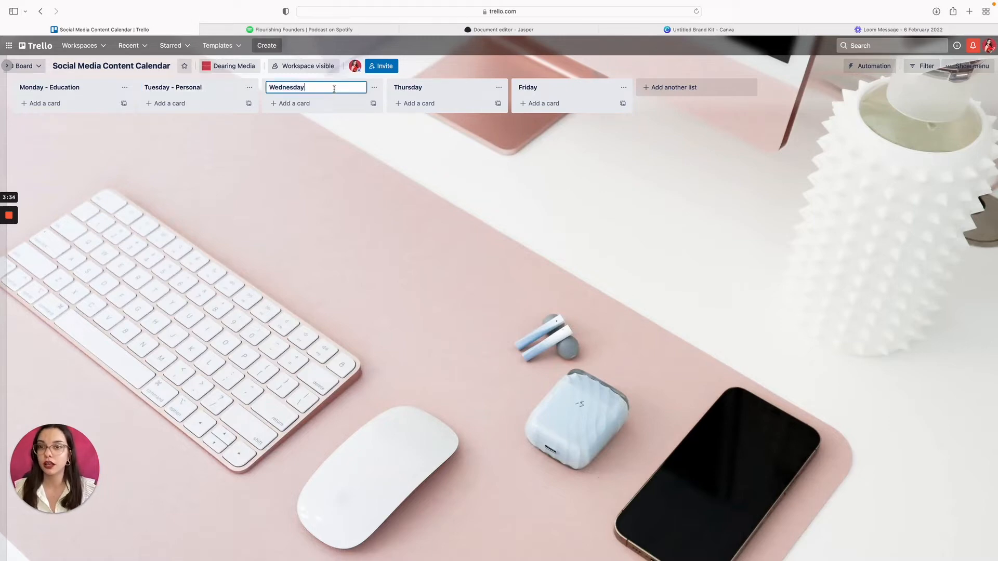
pyautogui.write('-')
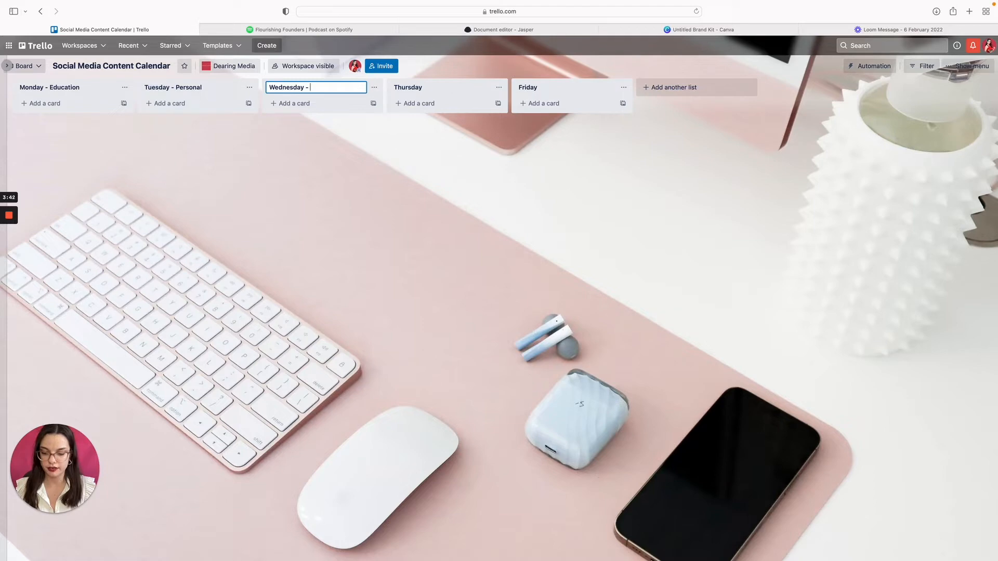
pyautogui.write('Entert')
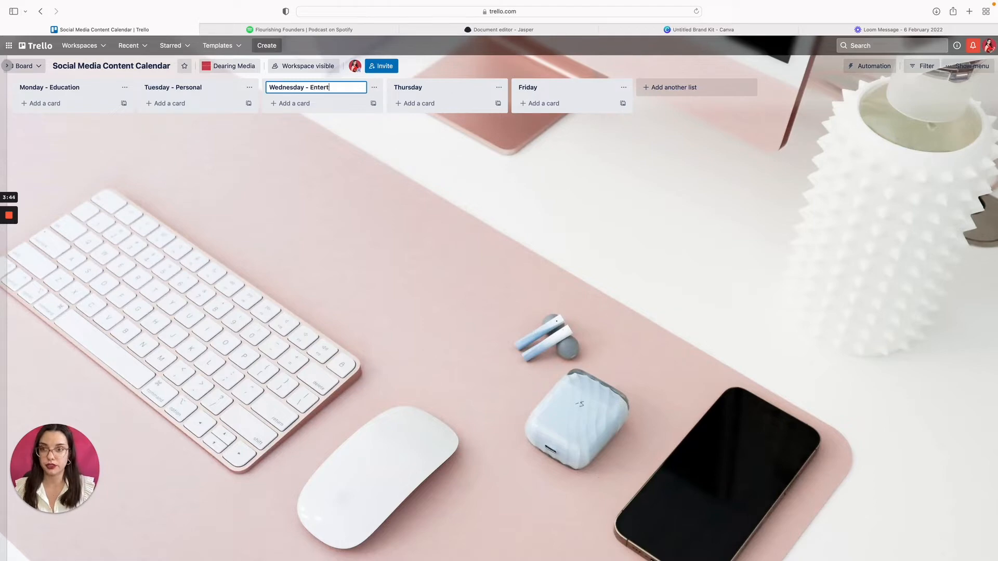
pyautogui.write('ainment')
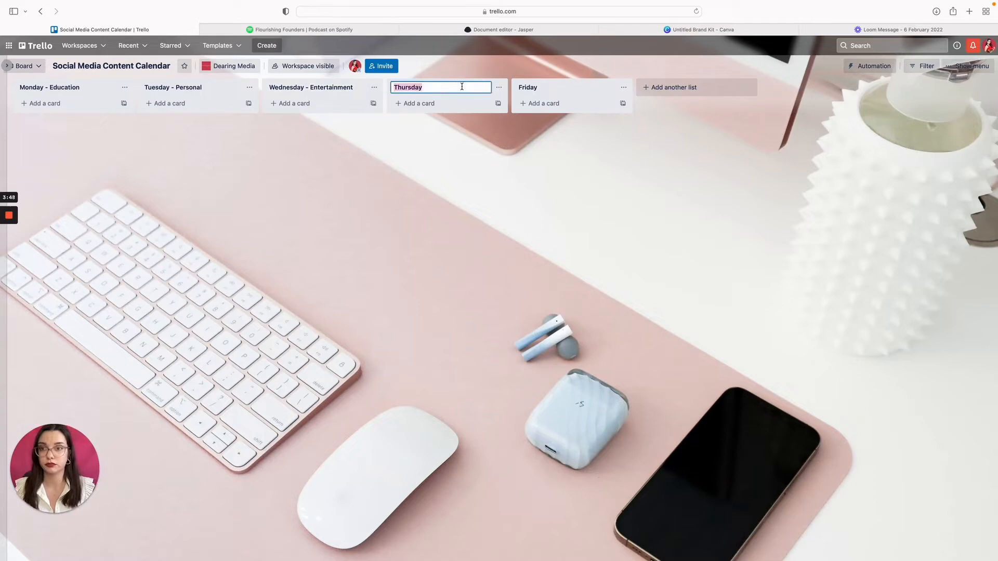
pyautogui.write('-')
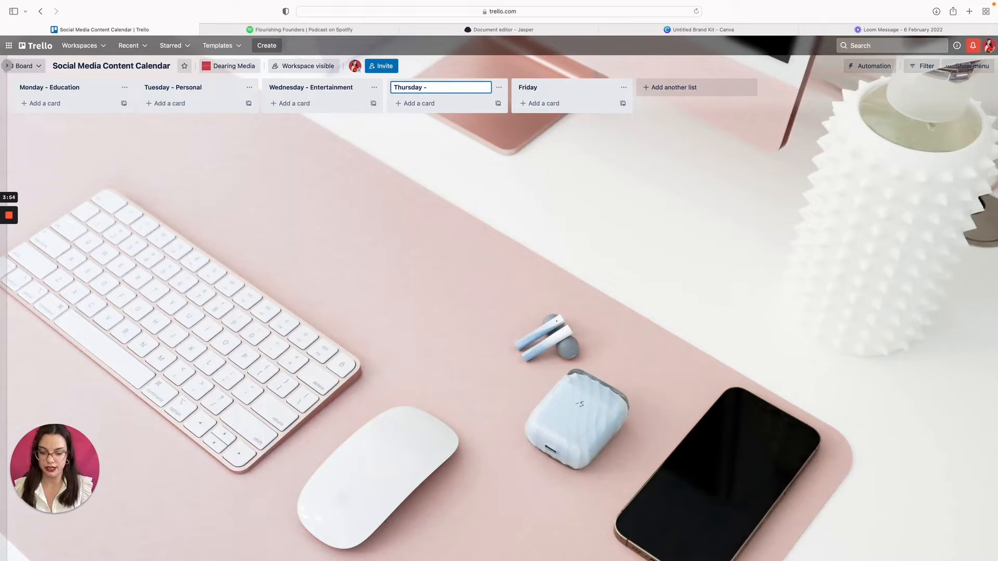
pyautogui.write('Value')
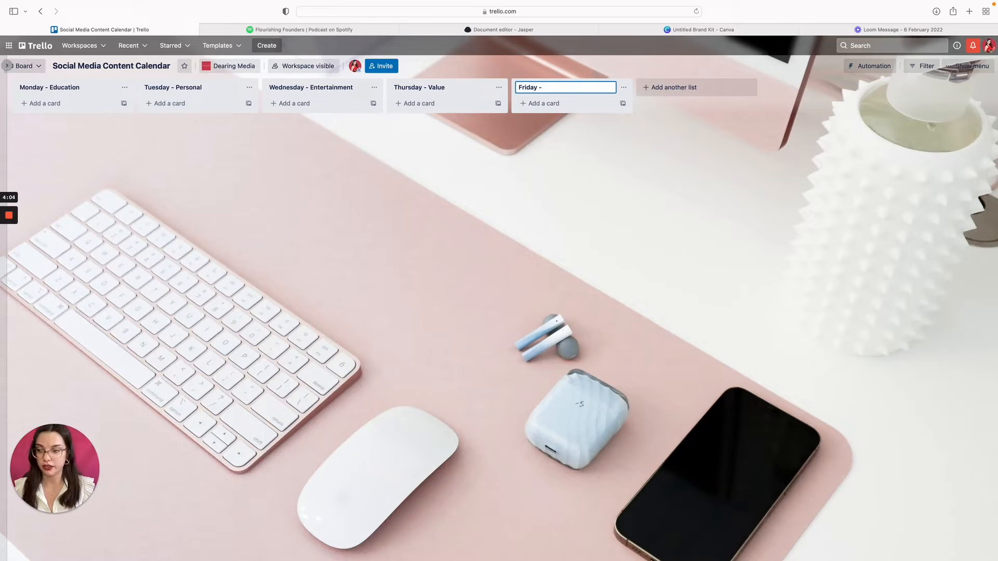
pyautogui.write('Sales')
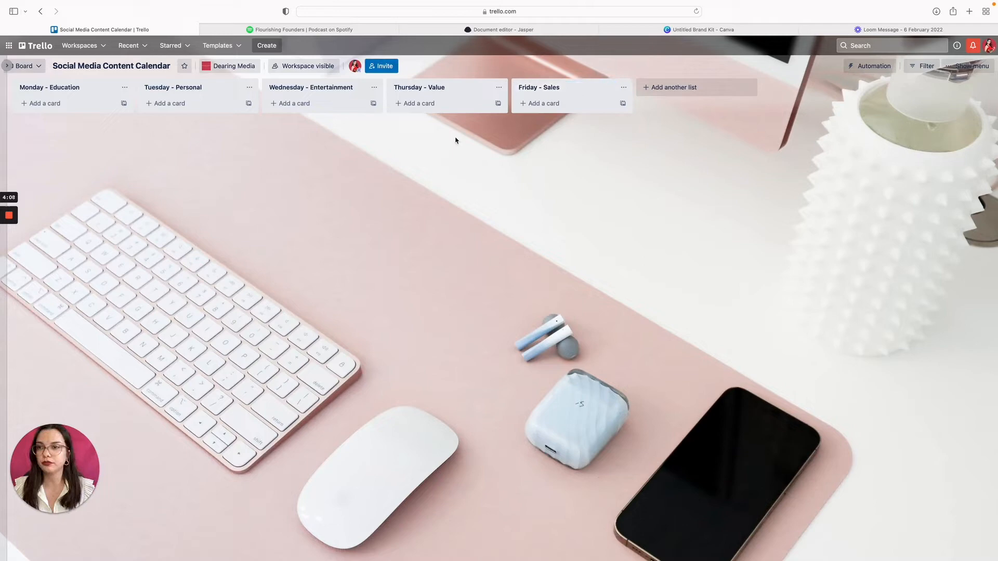
pyautogui.moveTo(175, 135)
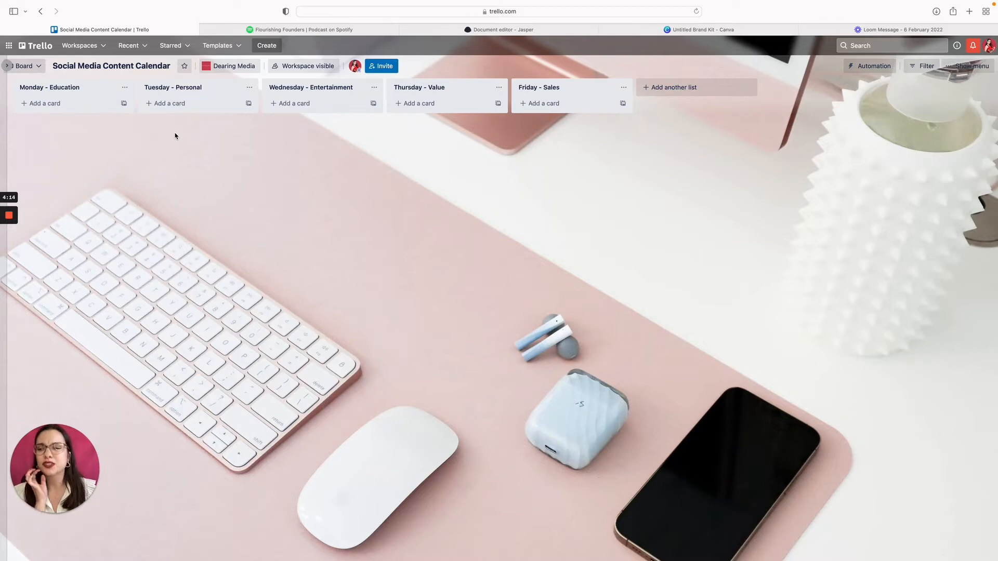
pyautogui.moveTo(248, 102)
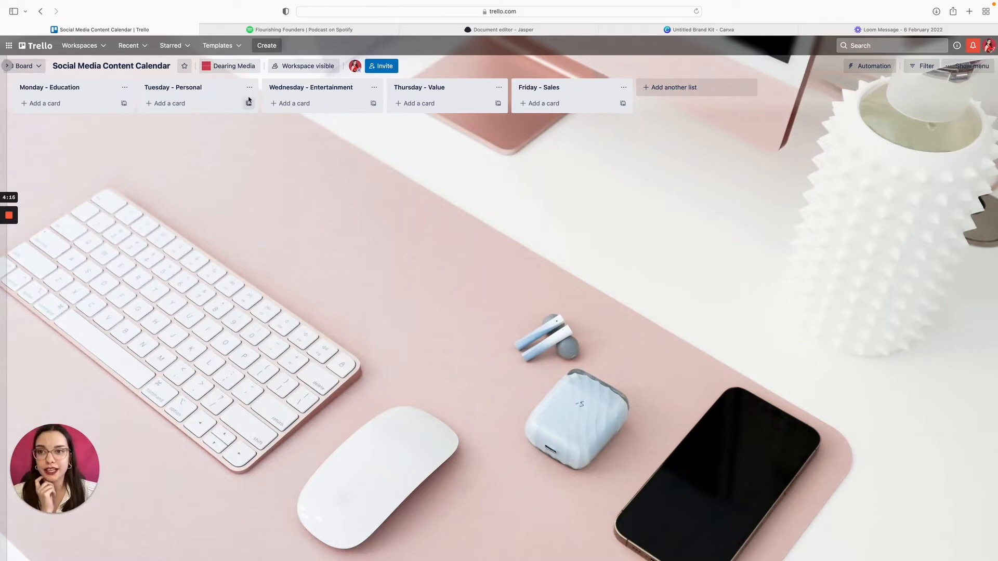
pyautogui.moveTo(391, 96)
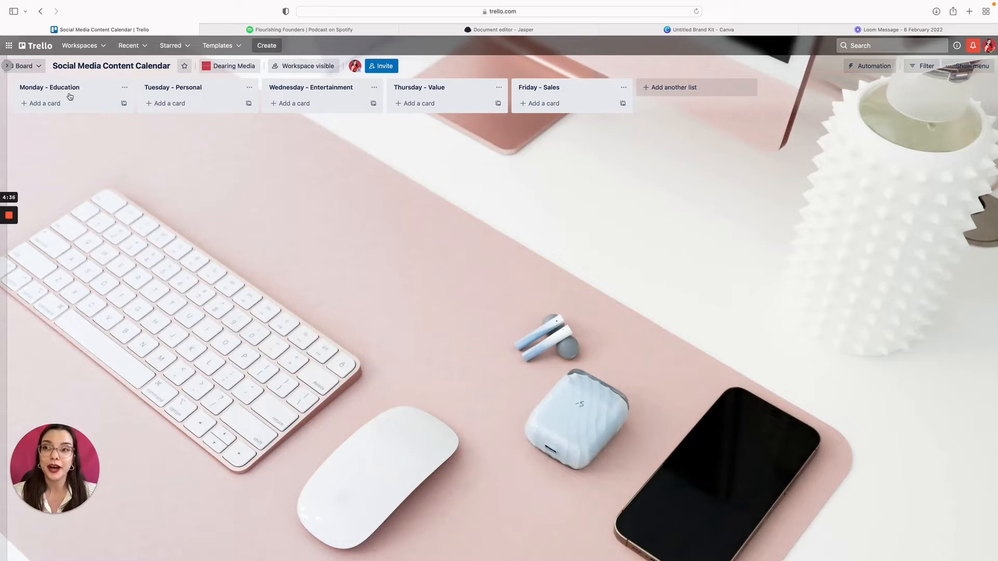
pyautogui.moveTo(204, 97)
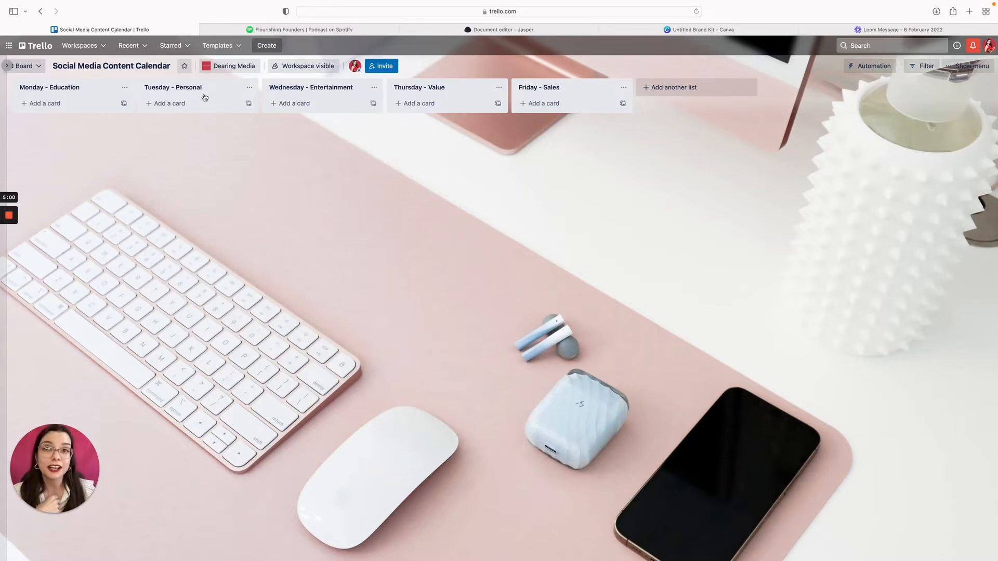
pyautogui.moveTo(319, 137)
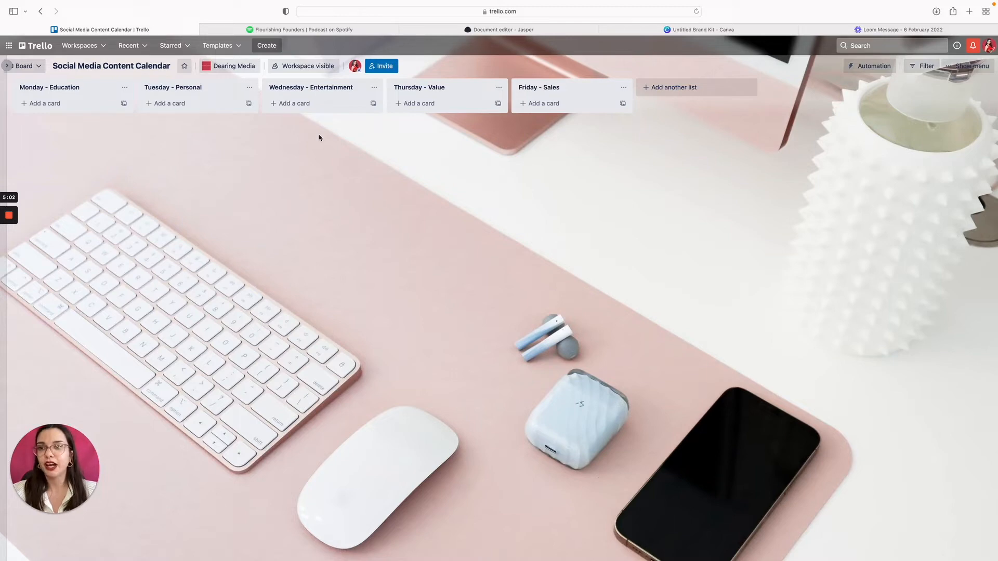
pyautogui.moveTo(340, 93)
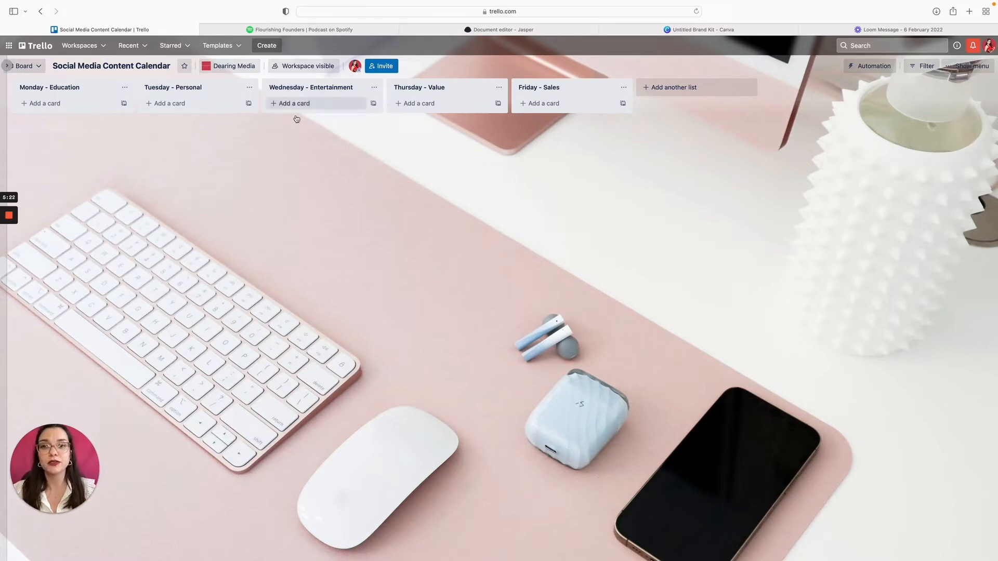
pyautogui.moveTo(458, 91)
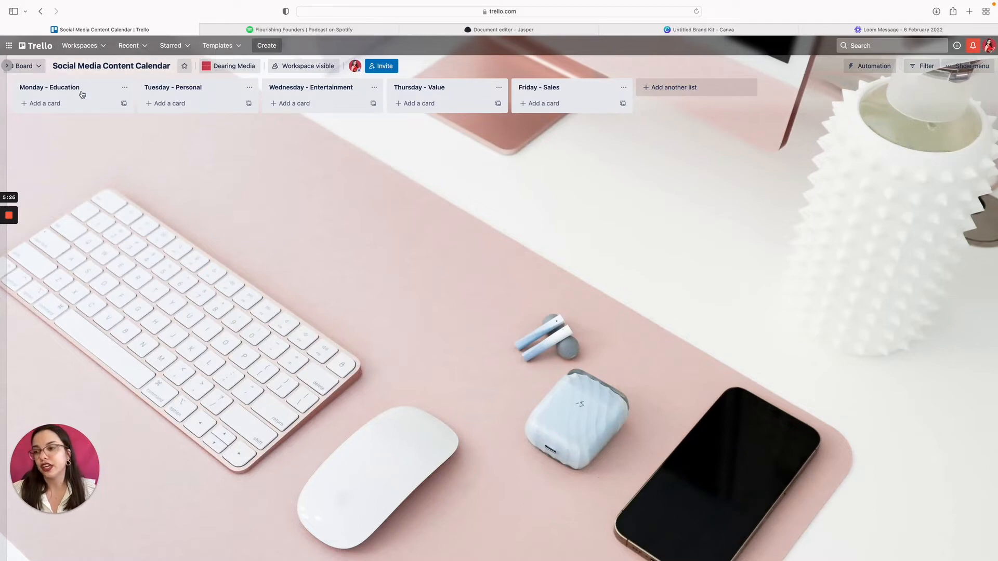
pyautogui.moveTo(439, 99)
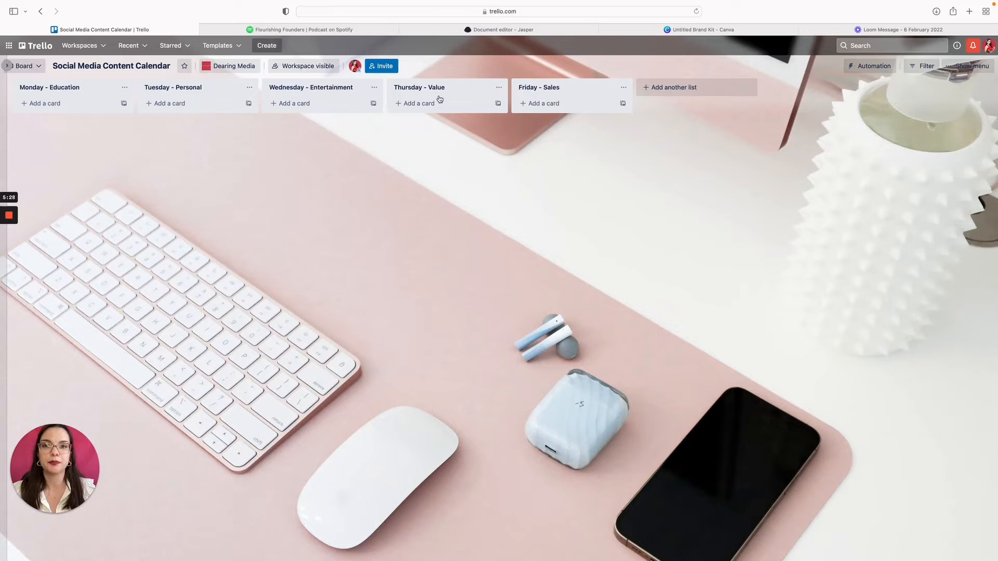
pyautogui.moveTo(450, 93)
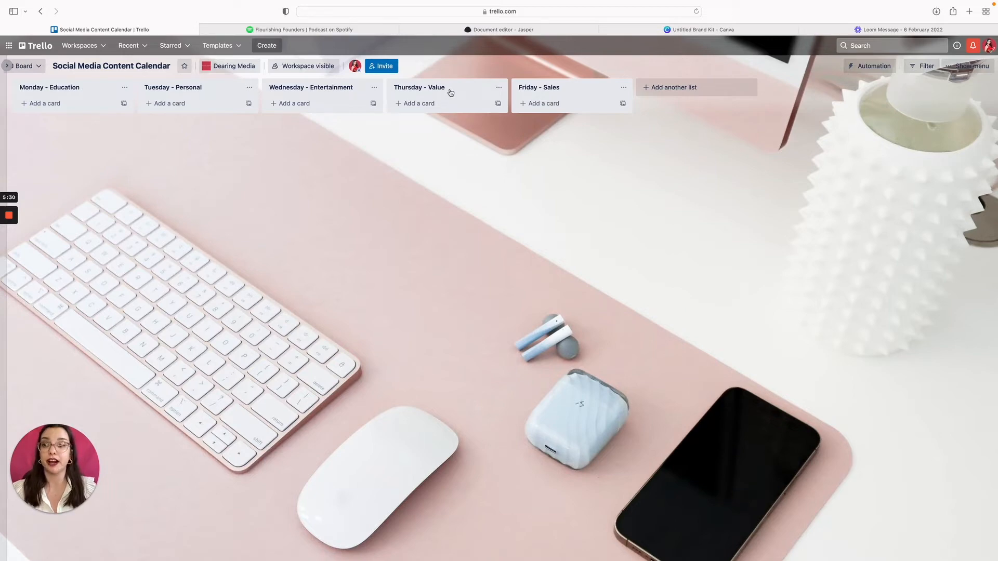
pyautogui.moveTo(476, 104)
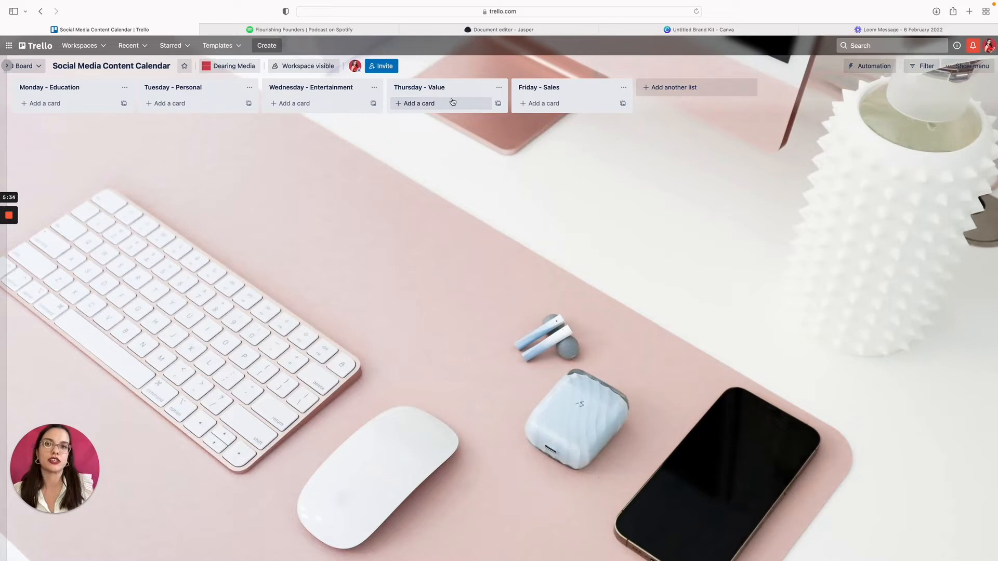
pyautogui.moveTo(437, 176)
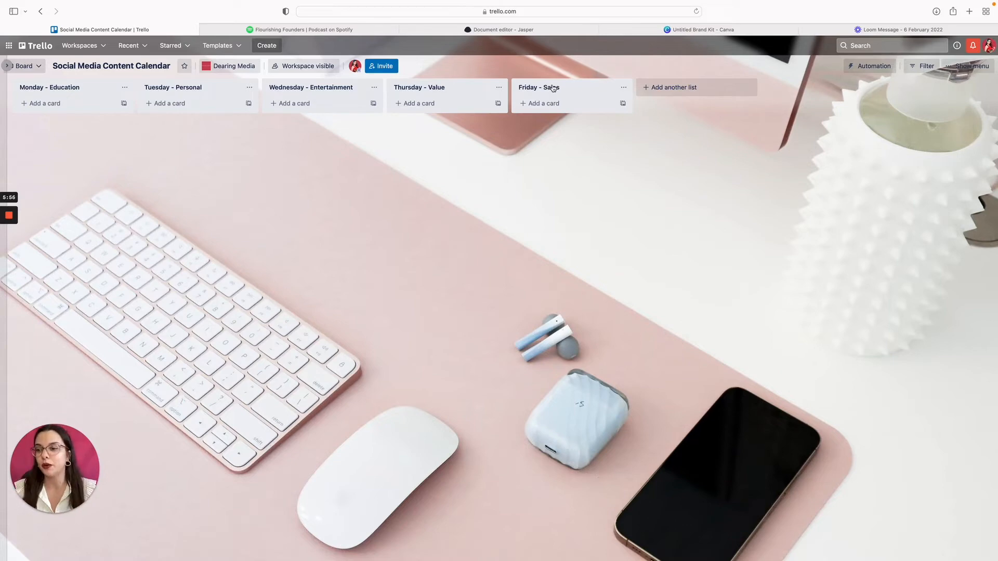
pyautogui.moveTo(291, 136)
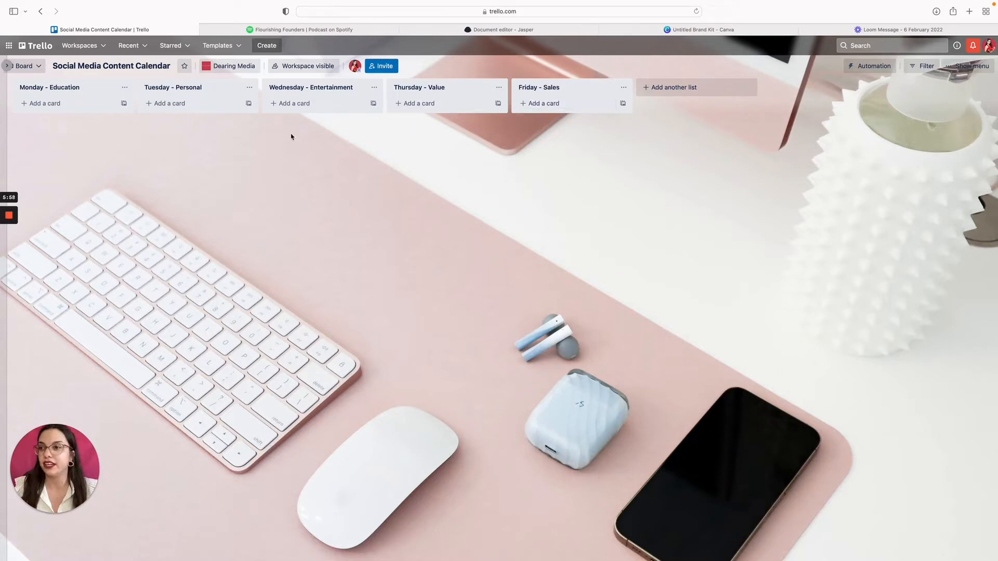
pyautogui.moveTo(20, 134)
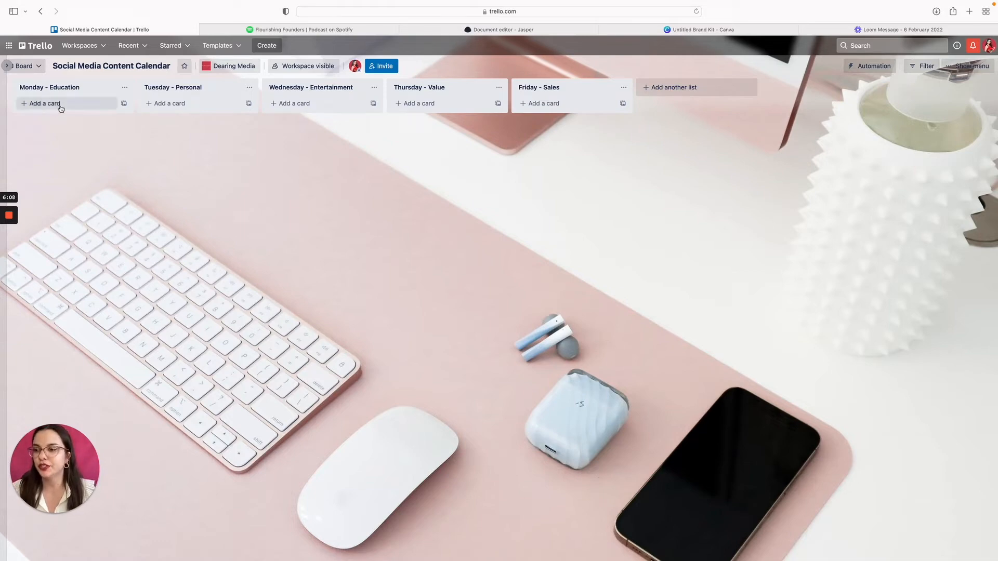
# Step: Dismiss the empty Monday card composer and begin editing the Monday - Education title
pyautogui.click(42, 103)
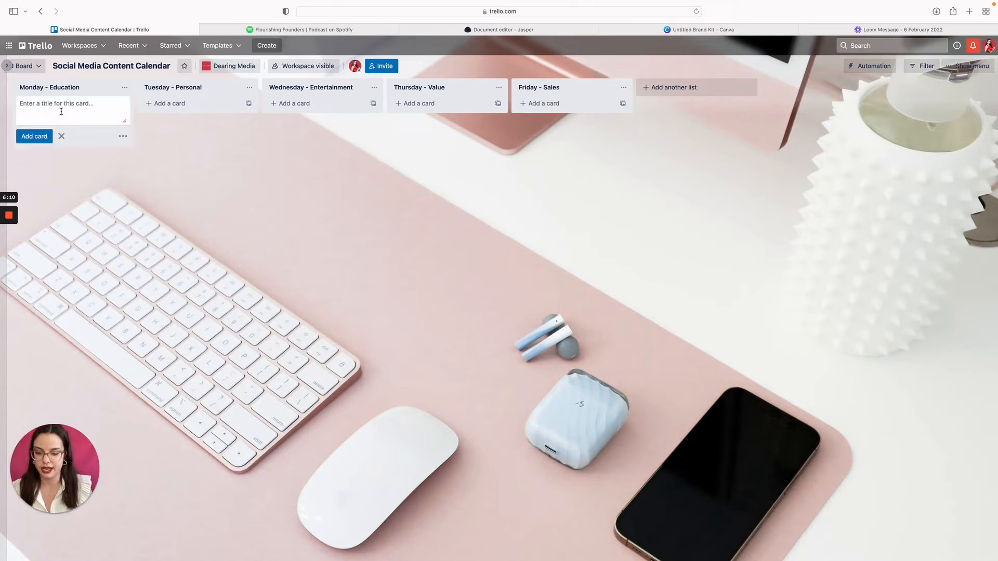
pyautogui.click(61, 136)
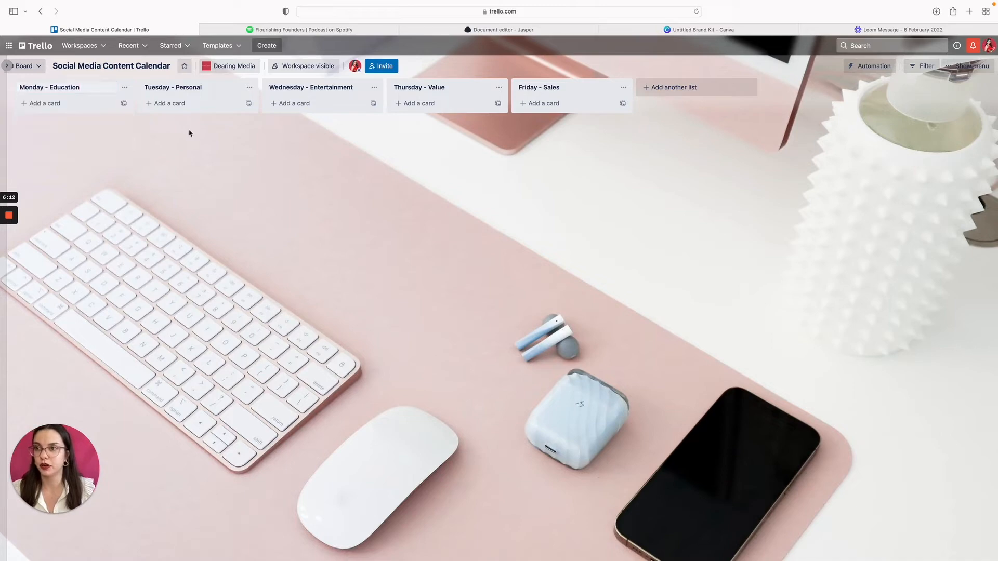
pyautogui.click(60, 88)
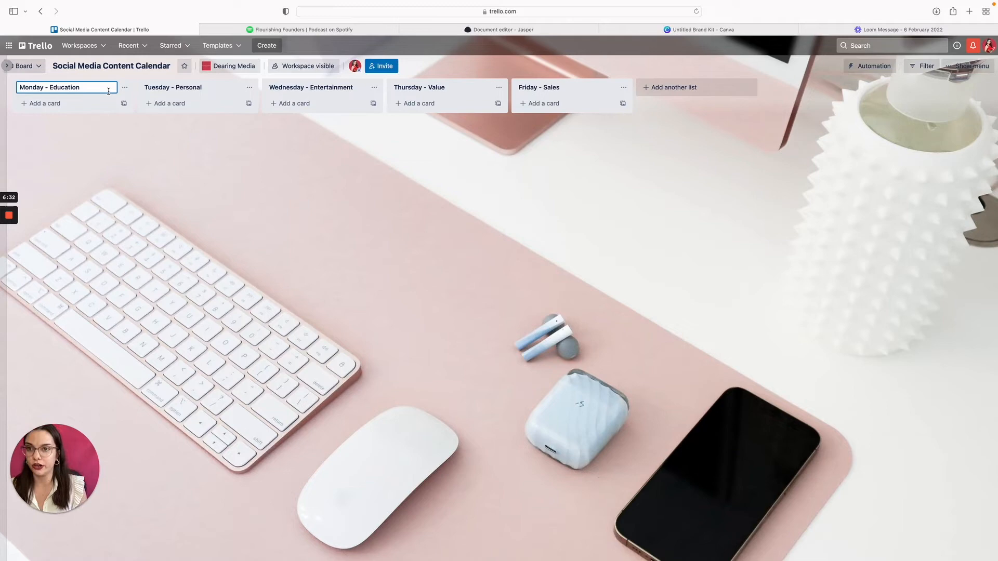
# Step: Append '(Reel)' to Monday's title and '(Live / Static)' to Tuesday's title
pyautogui.write('(R')
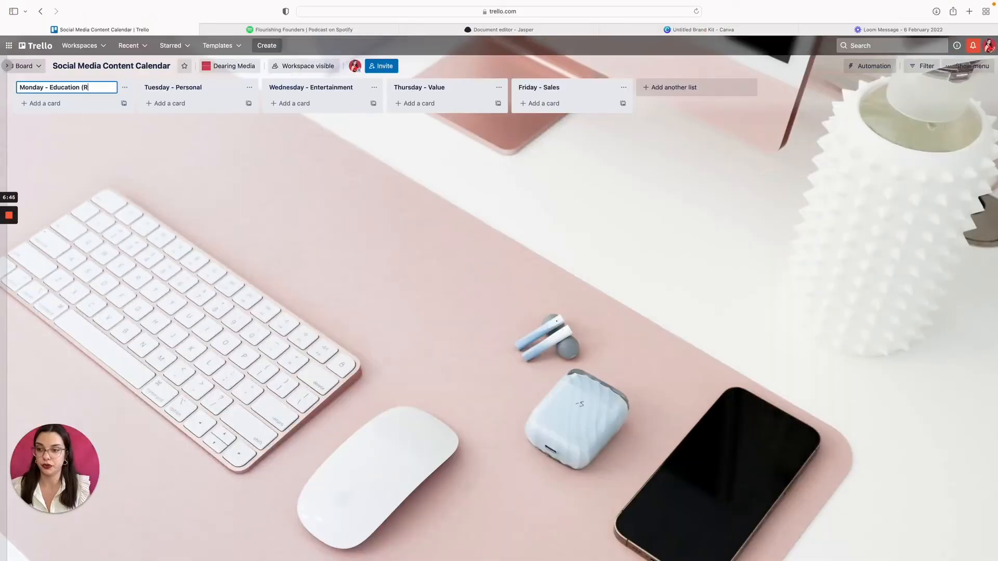
pyautogui.write('eel')
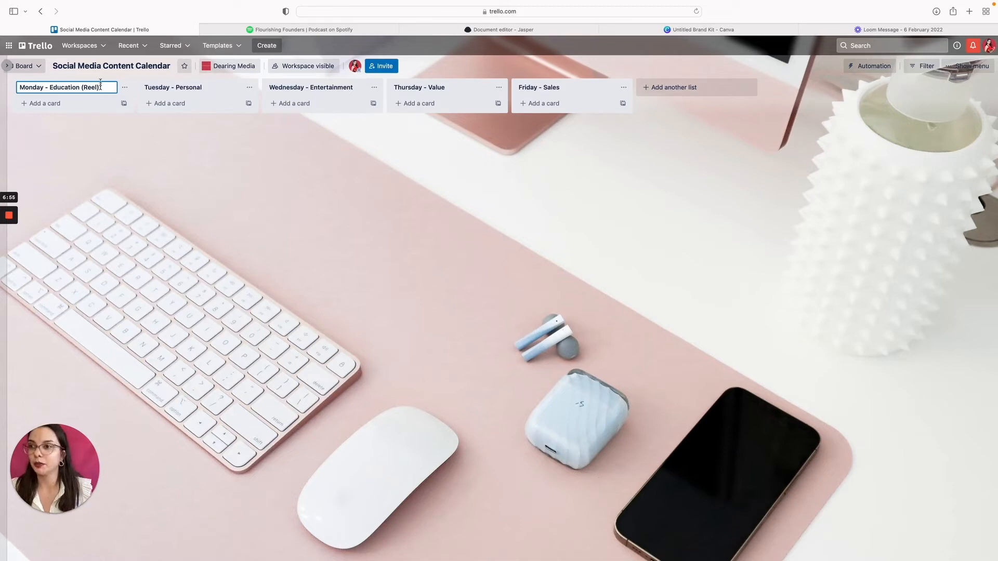
pyautogui.click(191, 87)
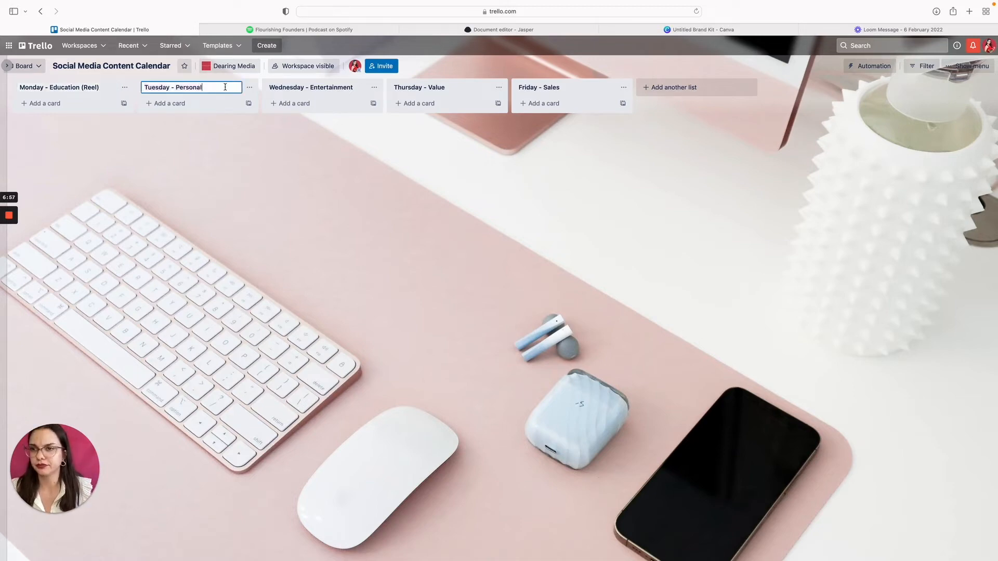
pyautogui.write('(')
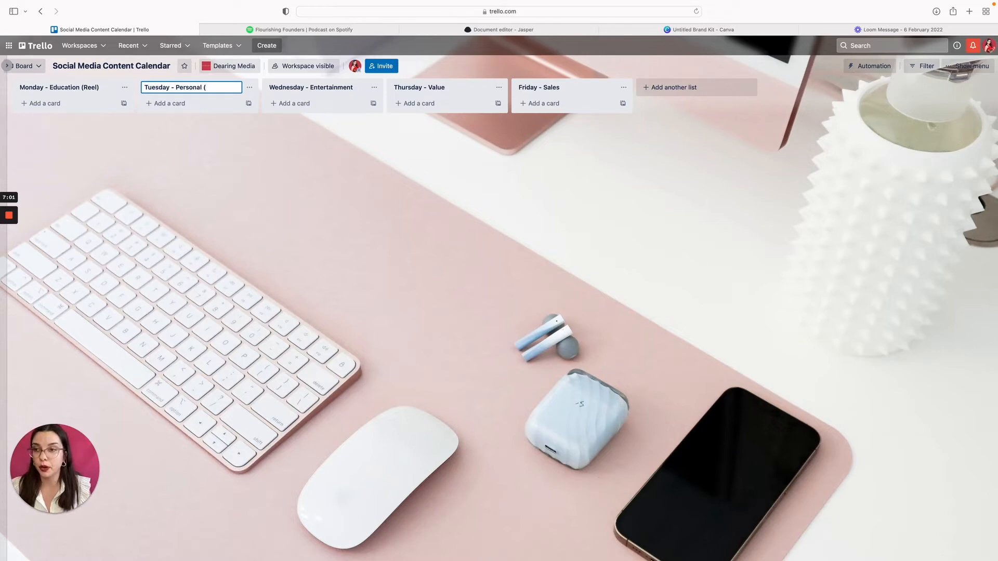
pyautogui.write('Live')
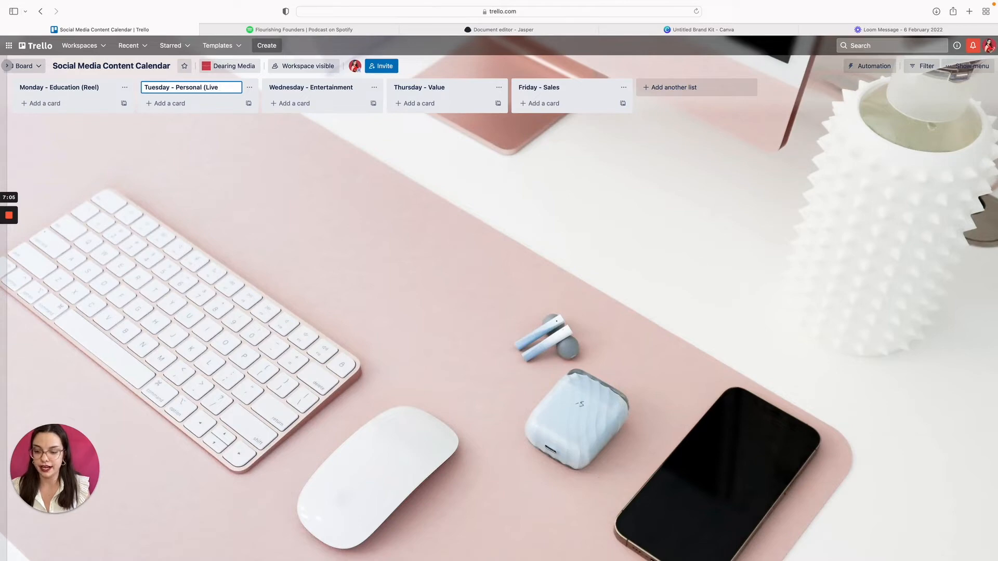
pyautogui.write('/ Static')
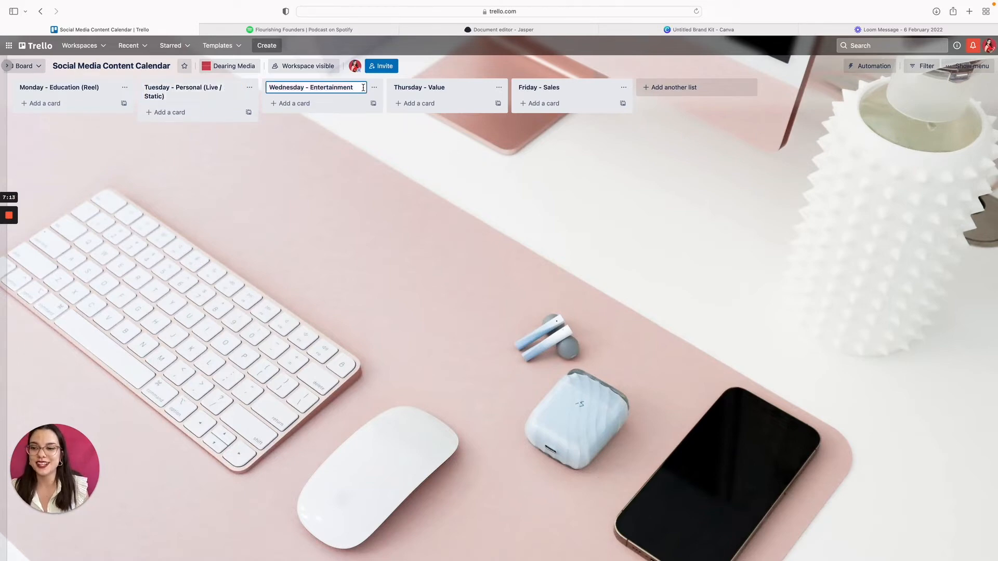
# Step: Append '(Reel)', '(Carousel/Blog)' and '(Reel)' to Wednesday, Thursday and Friday titles
pyautogui.write('(Reel')
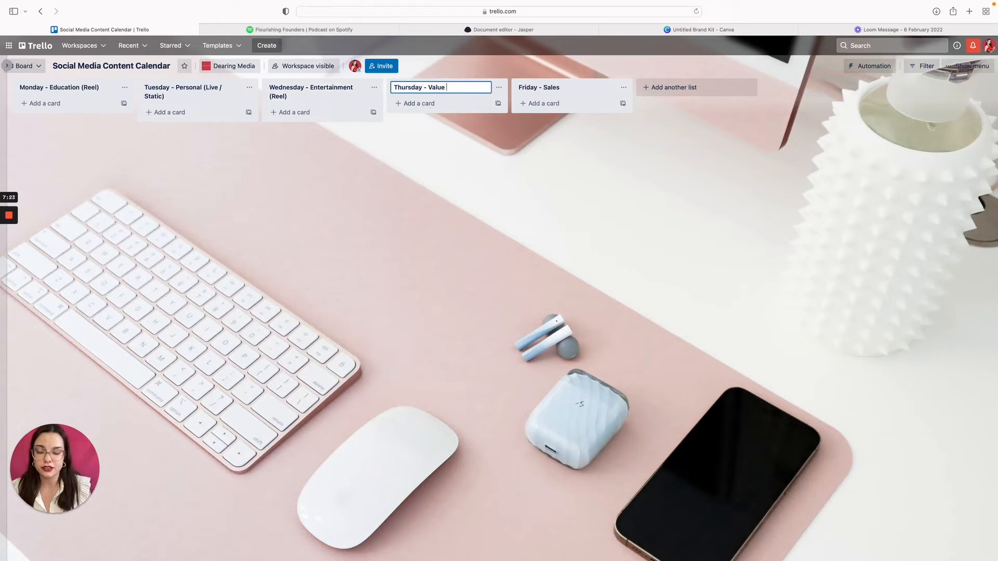
pyautogui.write('(Carousel')
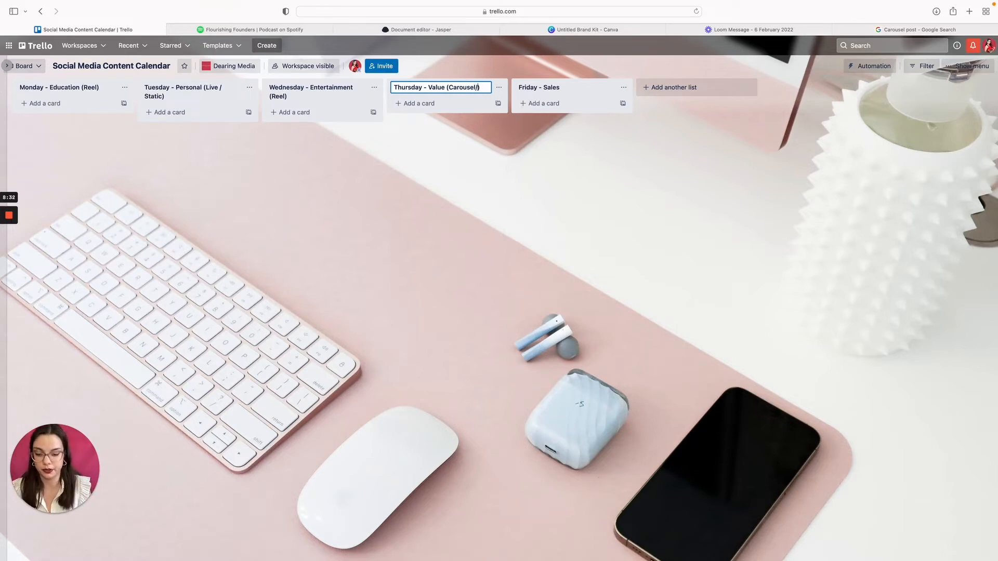
pyautogui.write('/Blog')
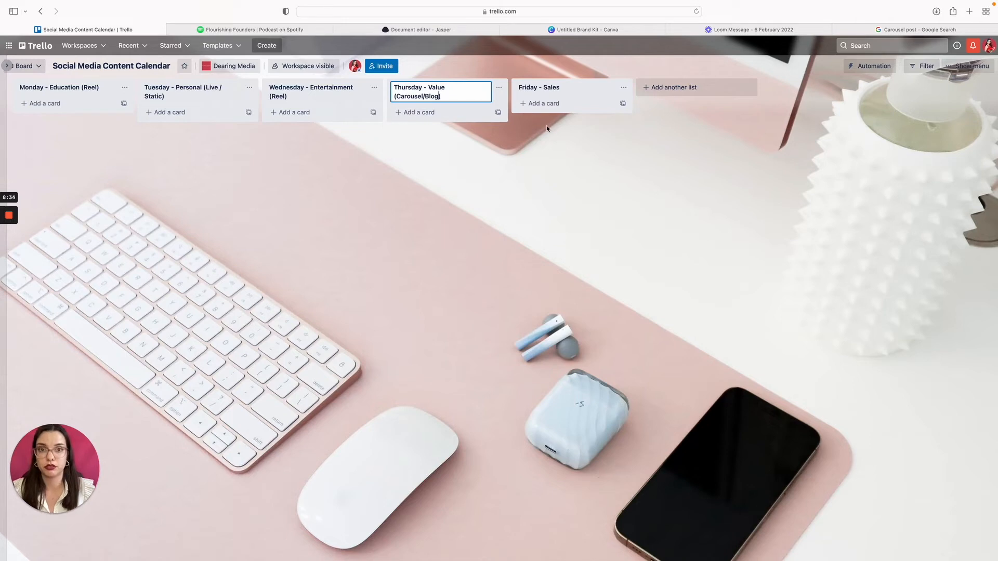
pyautogui.click(565, 87)
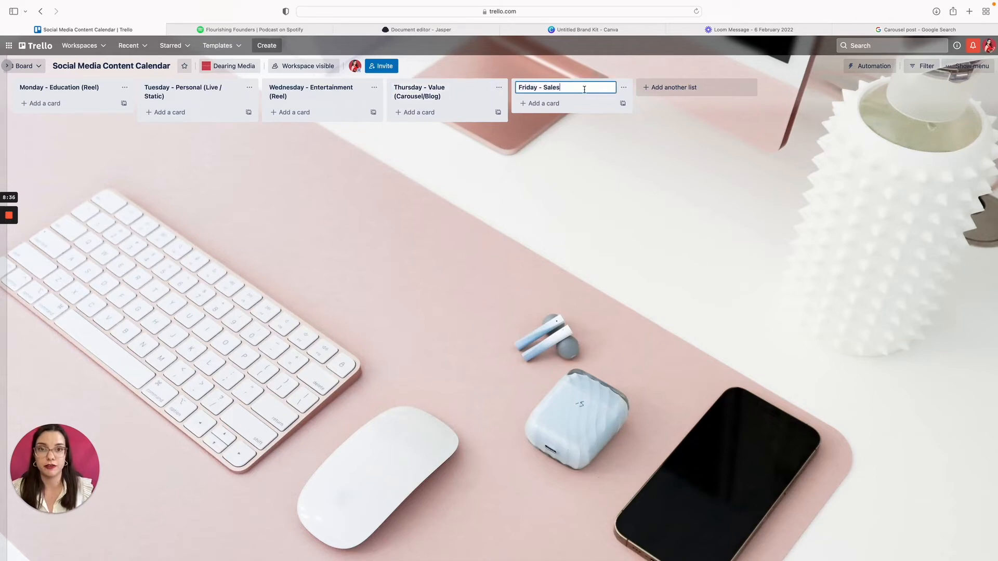
pyautogui.write('(Reel')
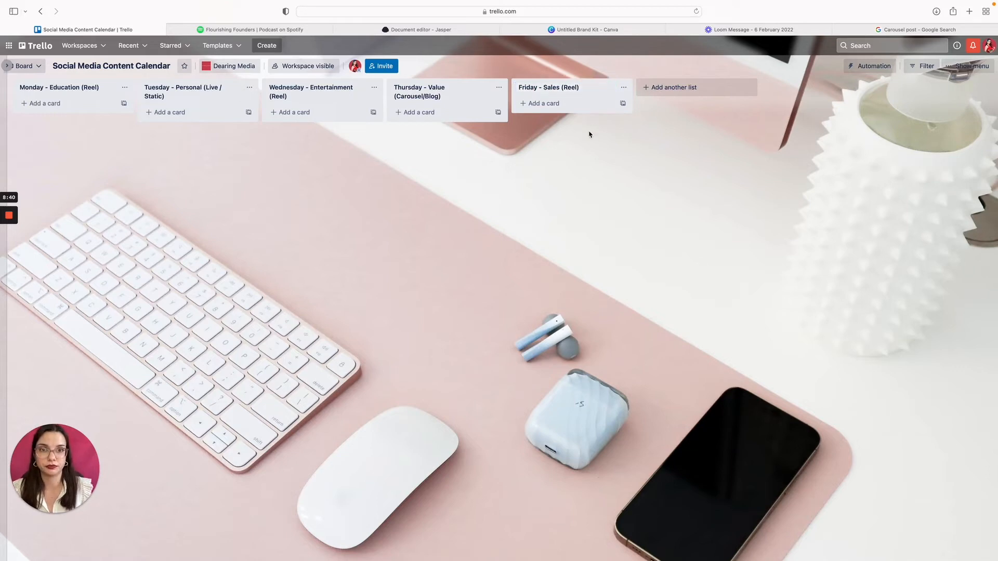
pyautogui.moveTo(662, 125)
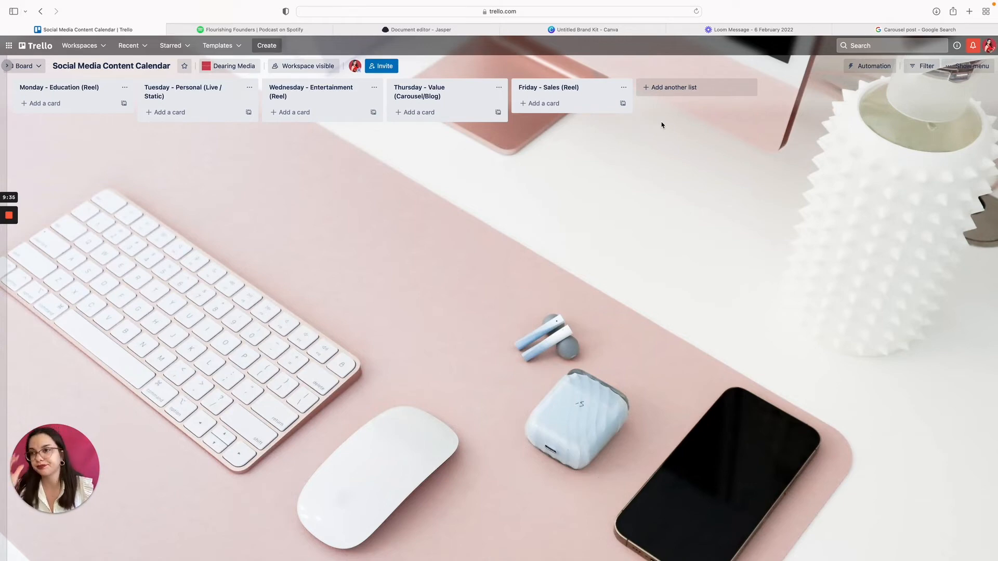
pyautogui.moveTo(218, 91)
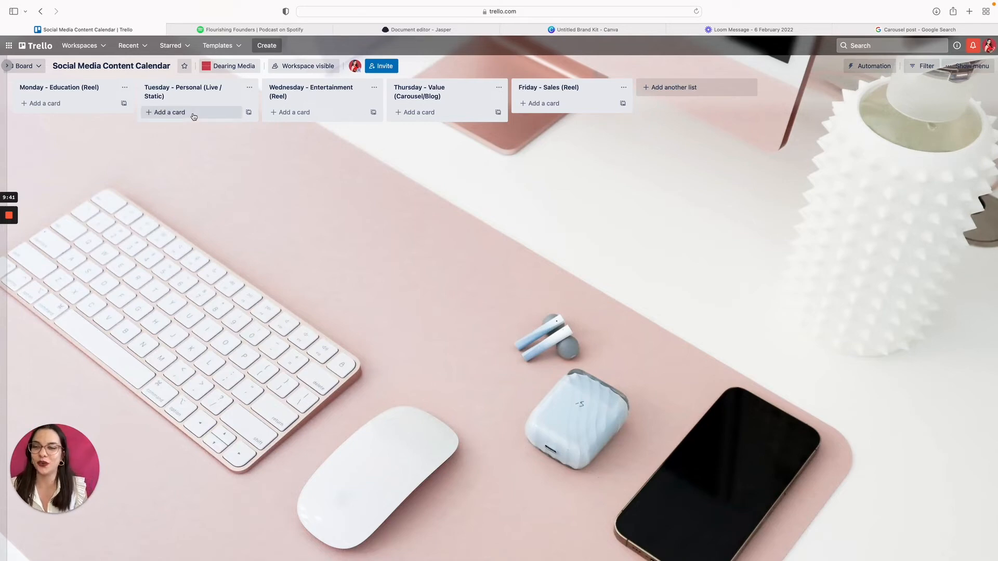
pyautogui.moveTo(160, 124)
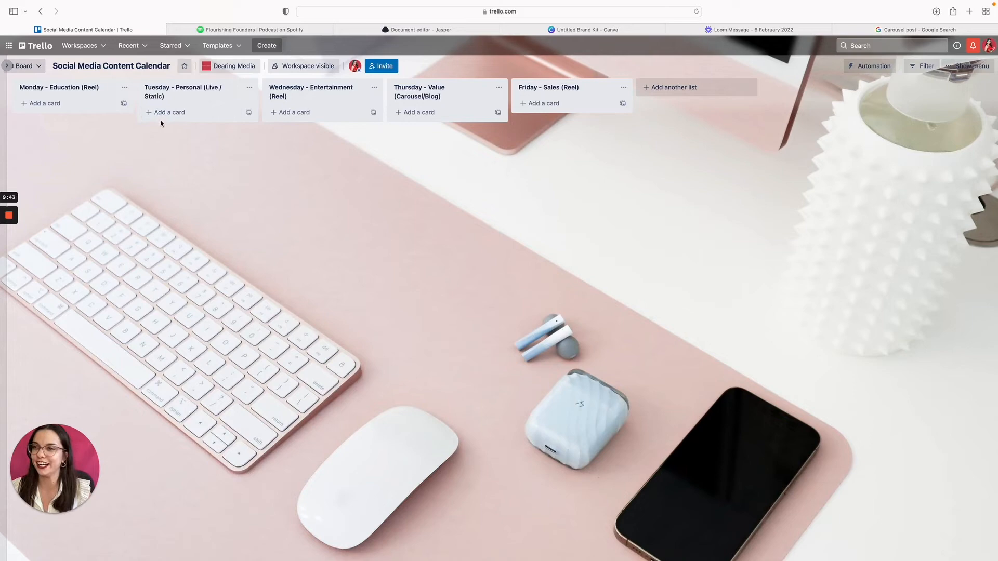
pyautogui.moveTo(43, 103)
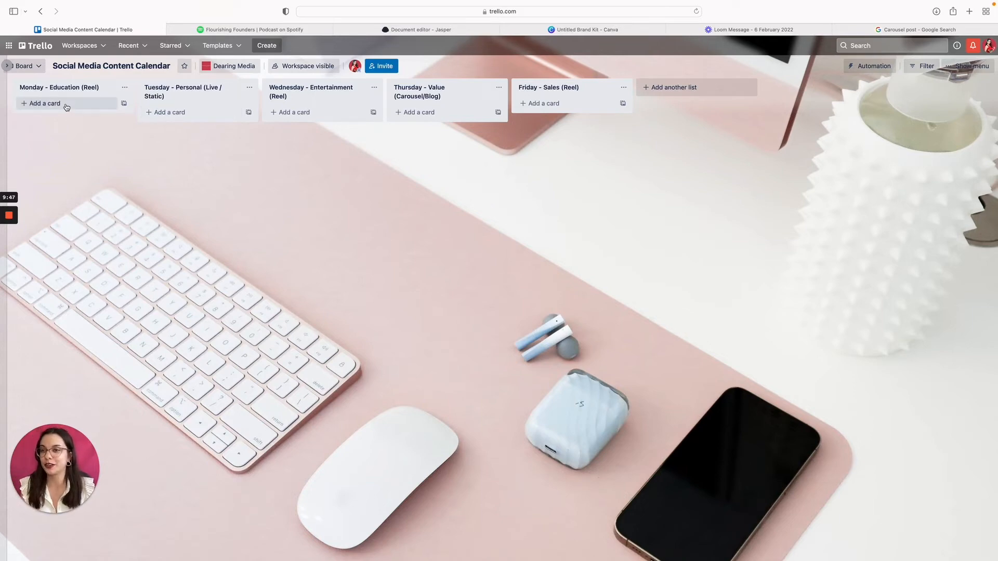
# Step: Add the Monday card 'Quick Tips - How To Show Up Confidently On Camera'
pyautogui.click(44, 103)
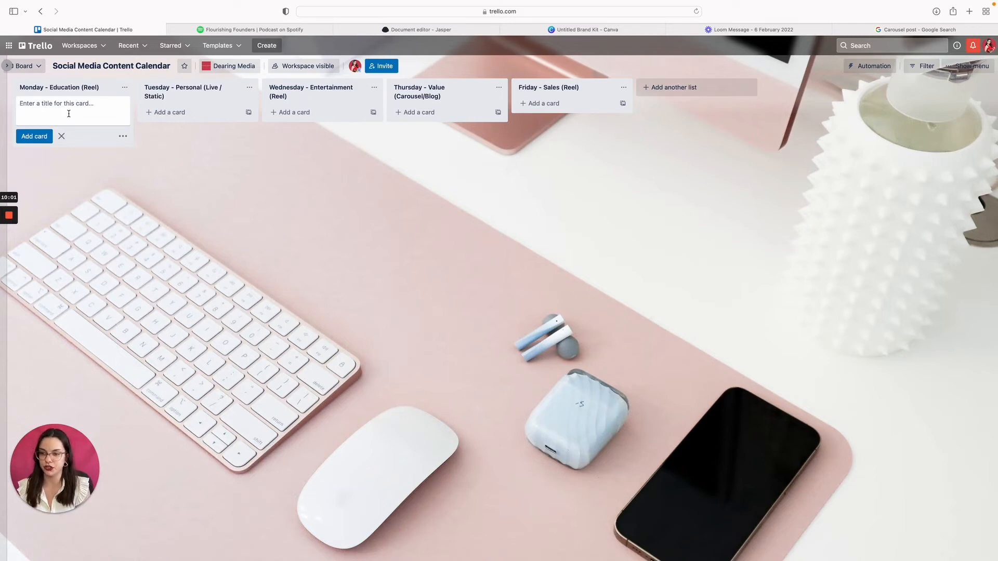
pyautogui.write('Qui')
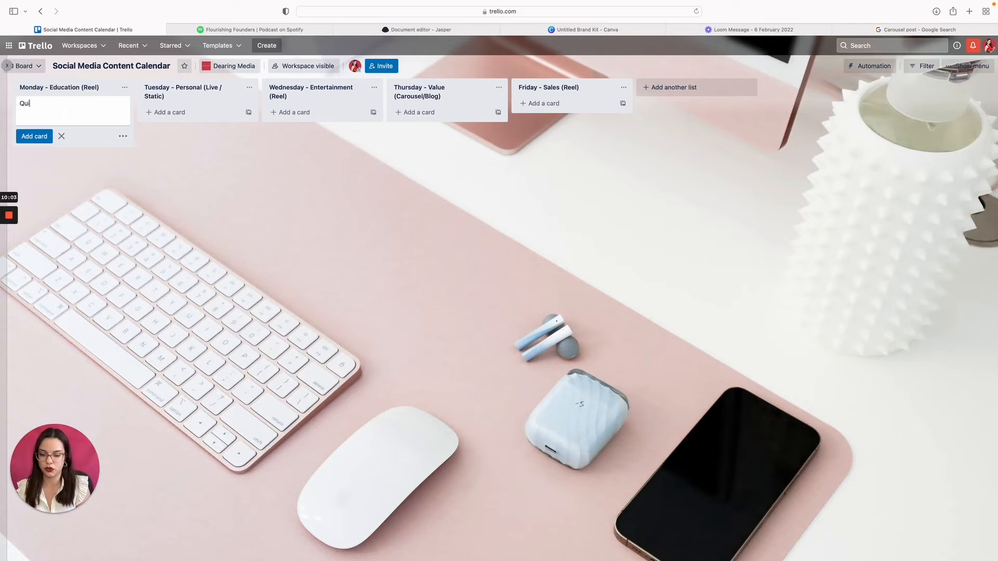
pyautogui.write('ck Tips -')
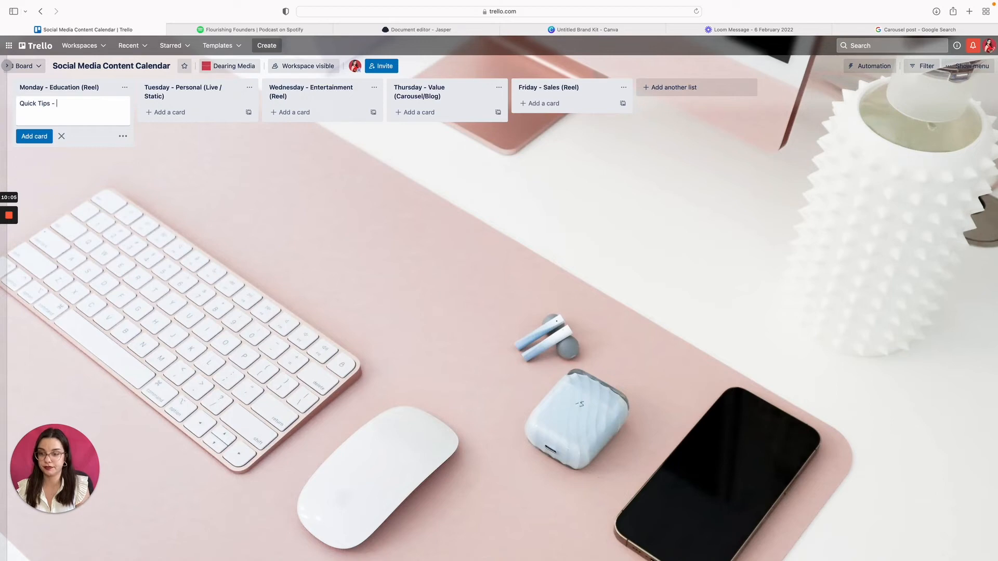
pyautogui.write('How To Show Up')
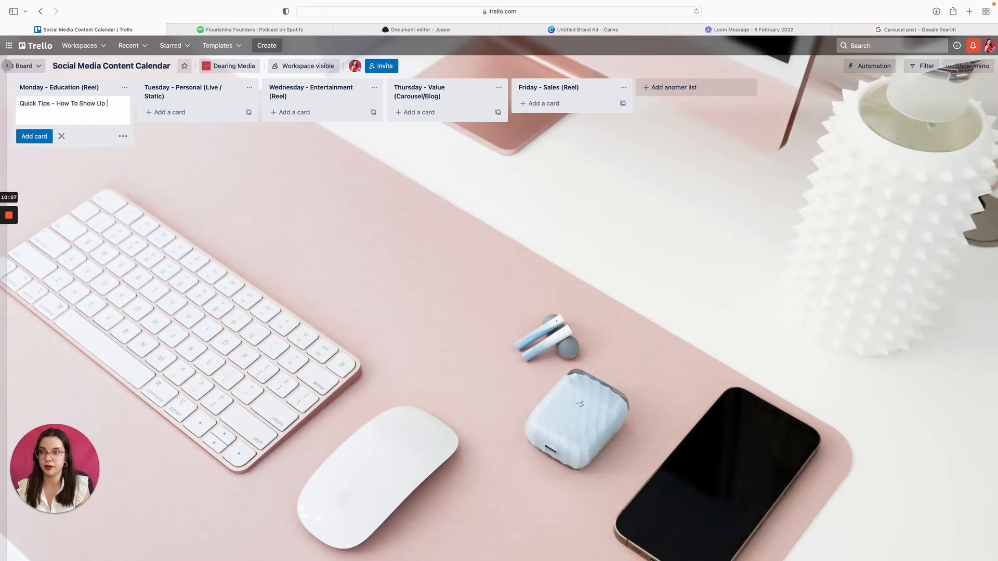
pyautogui.write('Confidently On Camera')
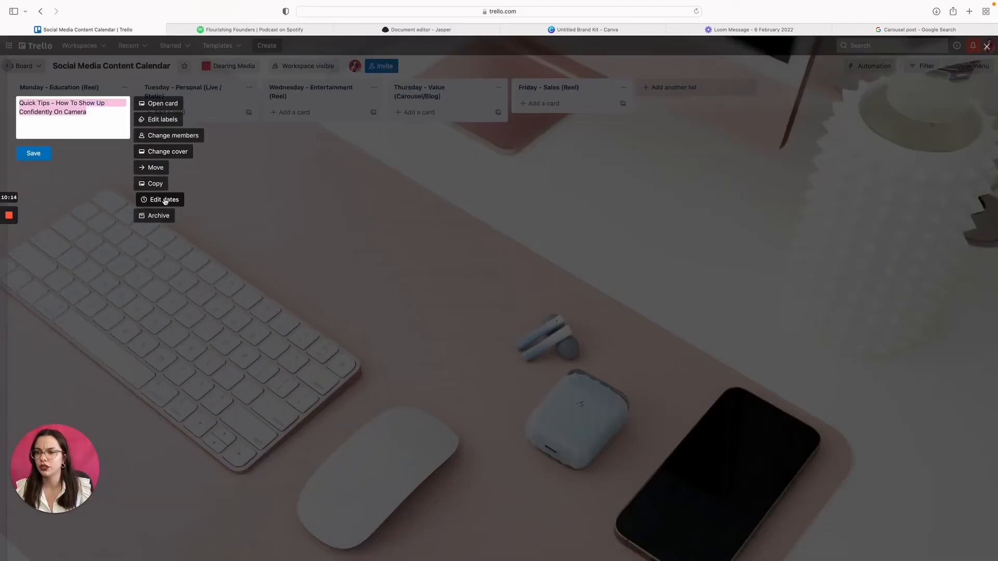
# Step: Give the Quick Tips card a February 7 due date and save it
pyautogui.click(163, 199)
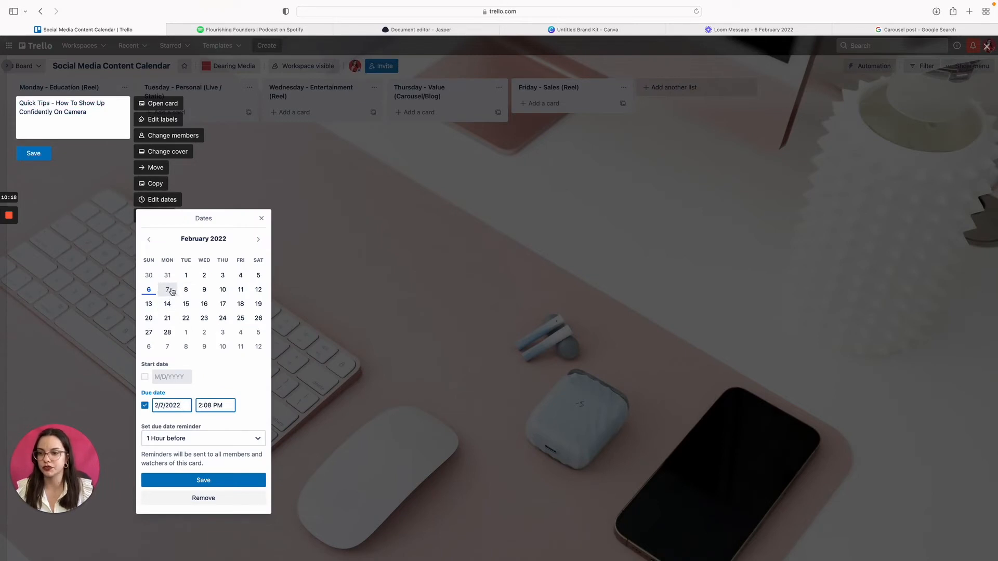
pyautogui.click(167, 289)
pyautogui.write('7')
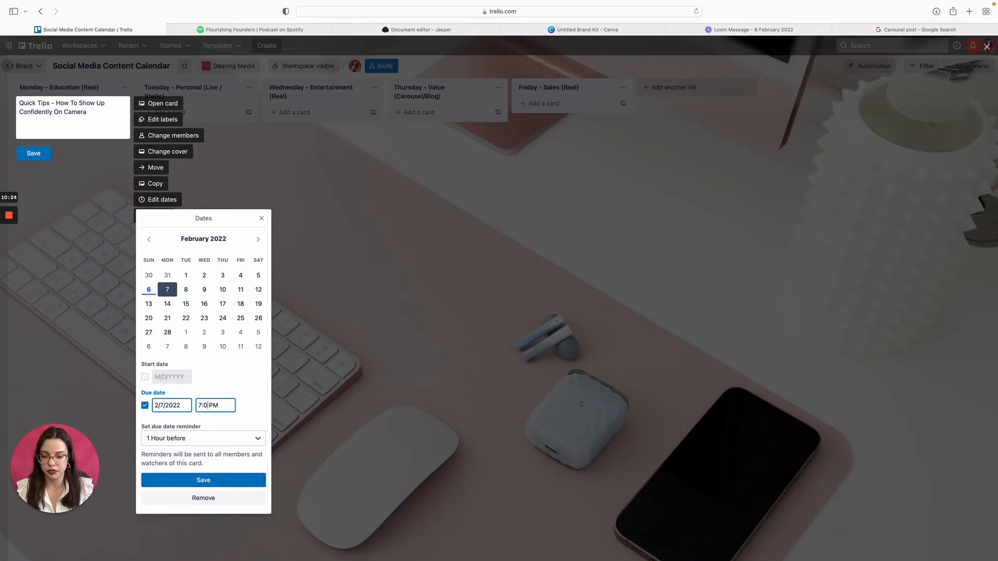
pyautogui.click(203, 479)
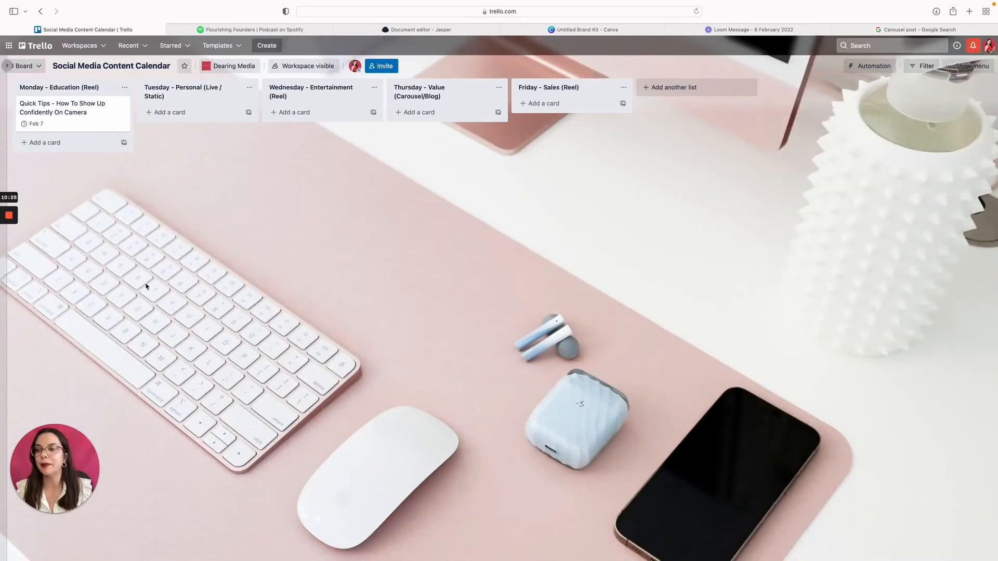
pyautogui.moveTo(141, 168)
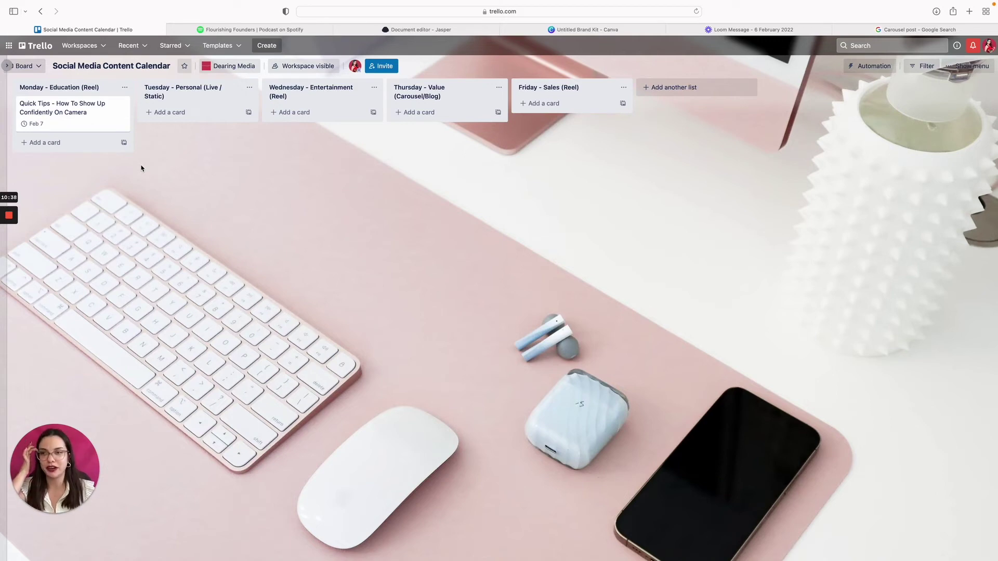
pyautogui.moveTo(139, 81)
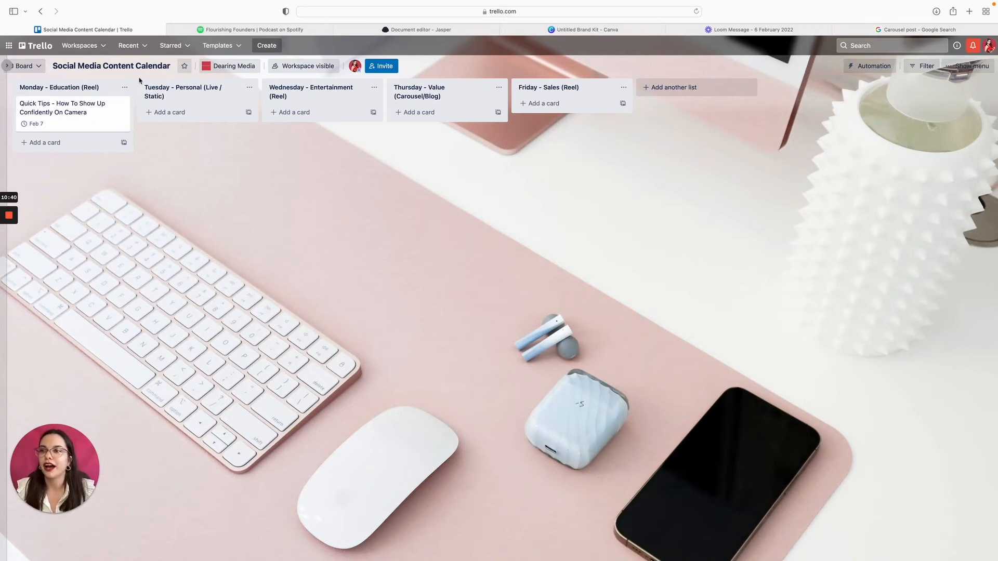
# Step: Add the Tuesday card 'Live With Special Guest ____ Topic - Being Confident Online'
pyautogui.click(169, 112)
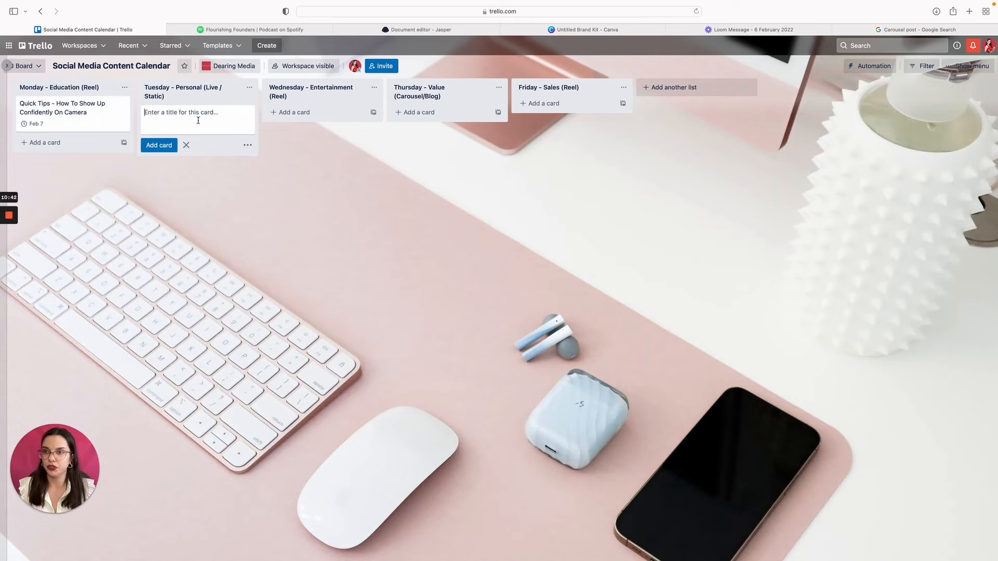
pyautogui.write('L')
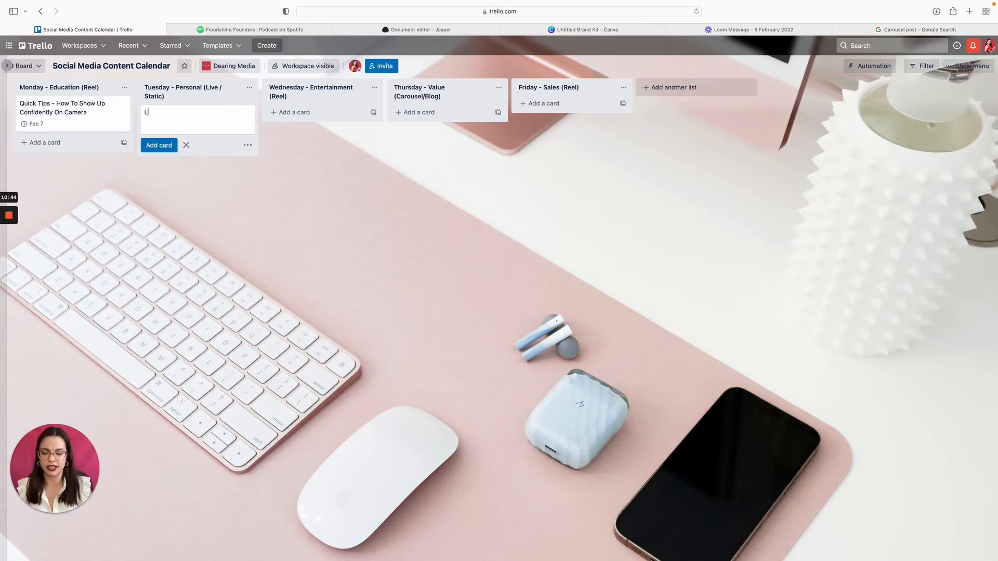
pyautogui.write('ive With')
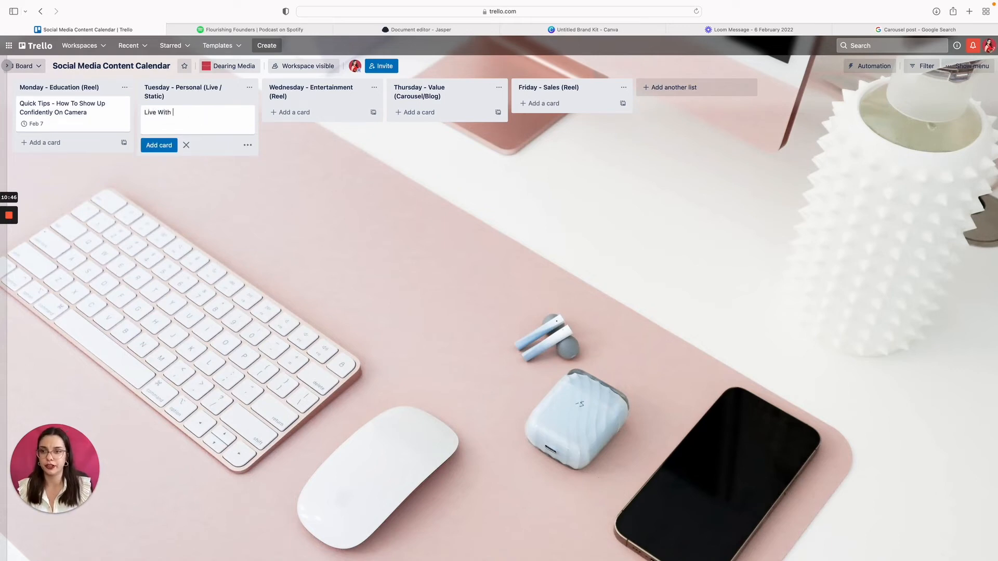
pyautogui.write('Special Gue')
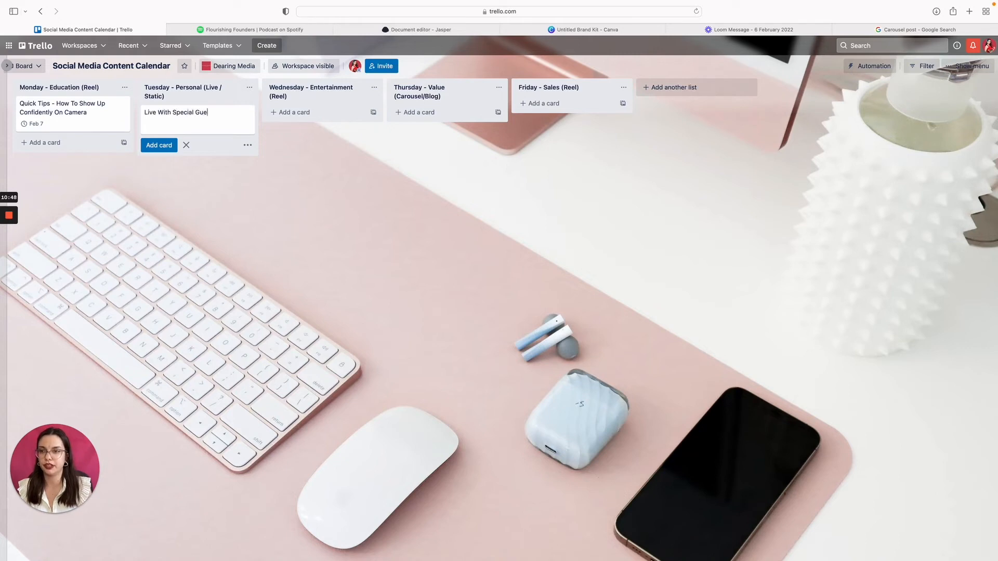
pyautogui.write('st ____')
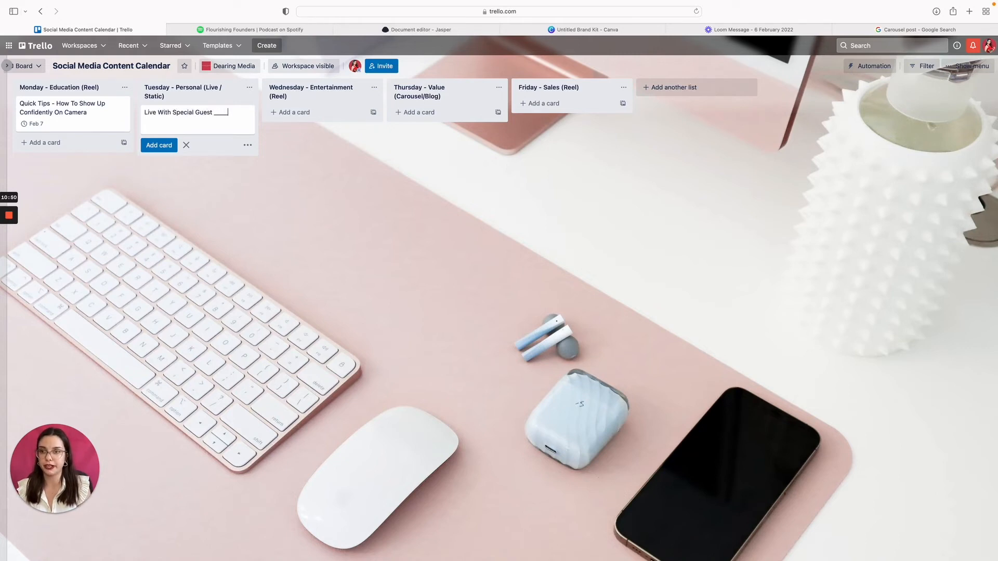
pyautogui.write('Topic')
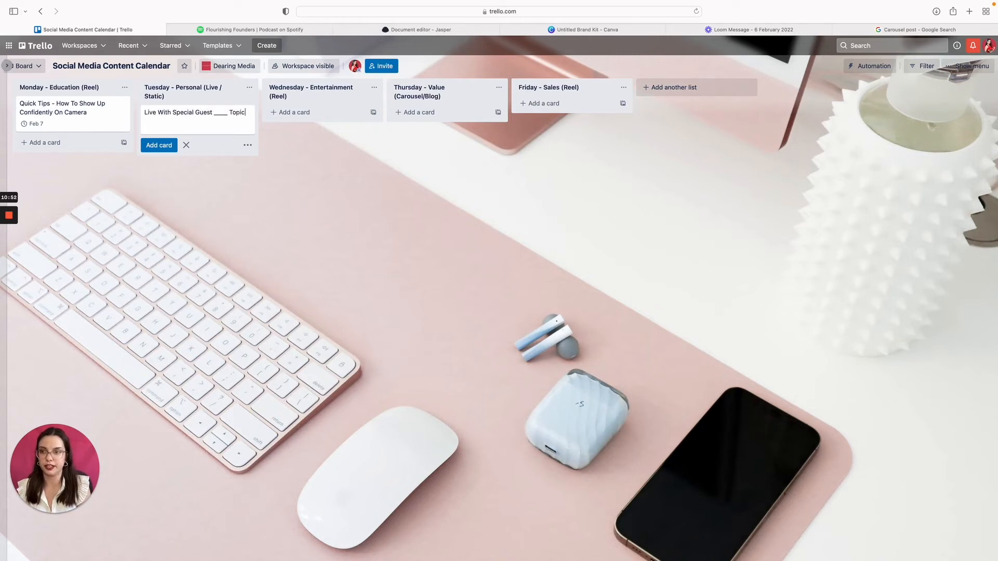
pyautogui.write('-')
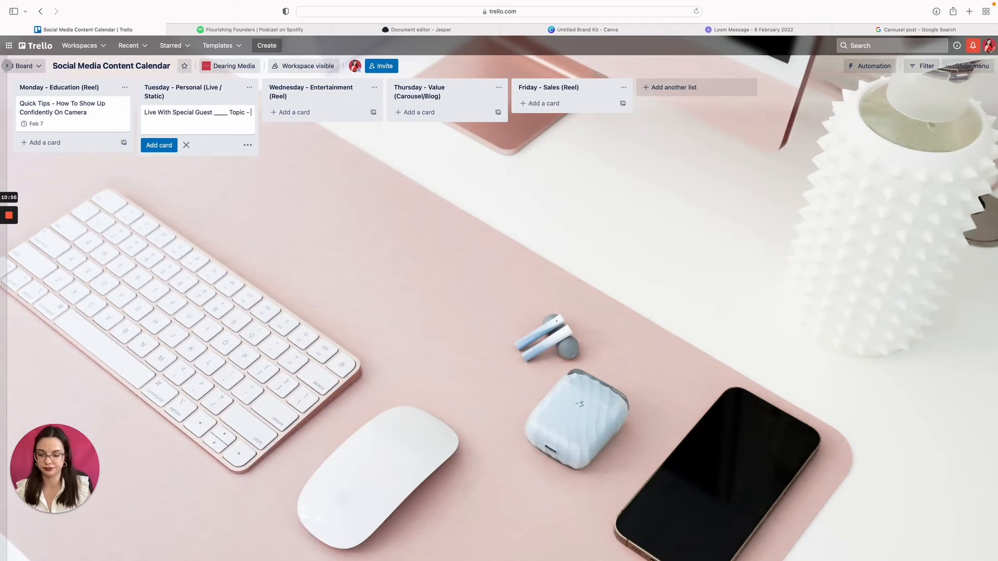
pyautogui.write('Bein')
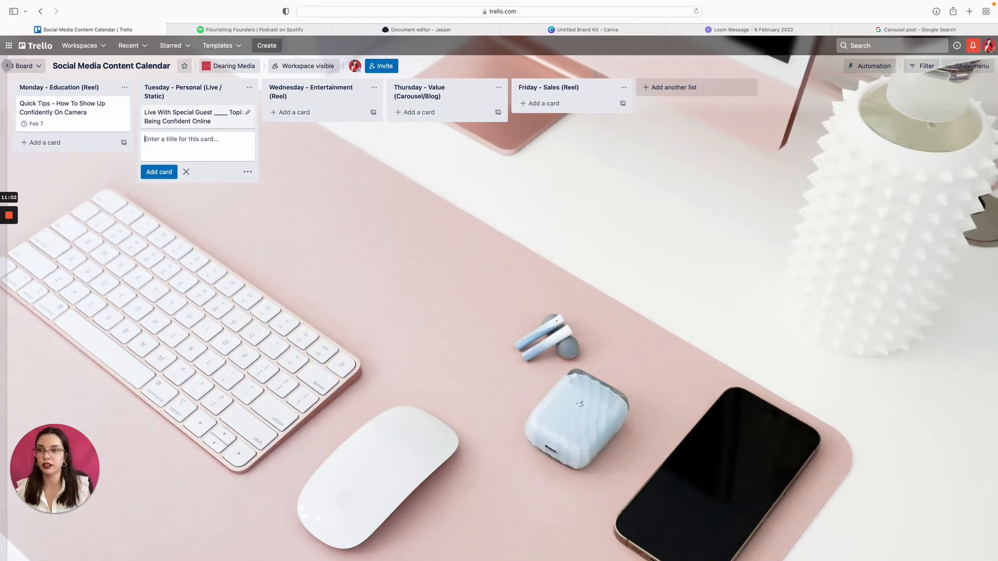
pyautogui.click(295, 112)
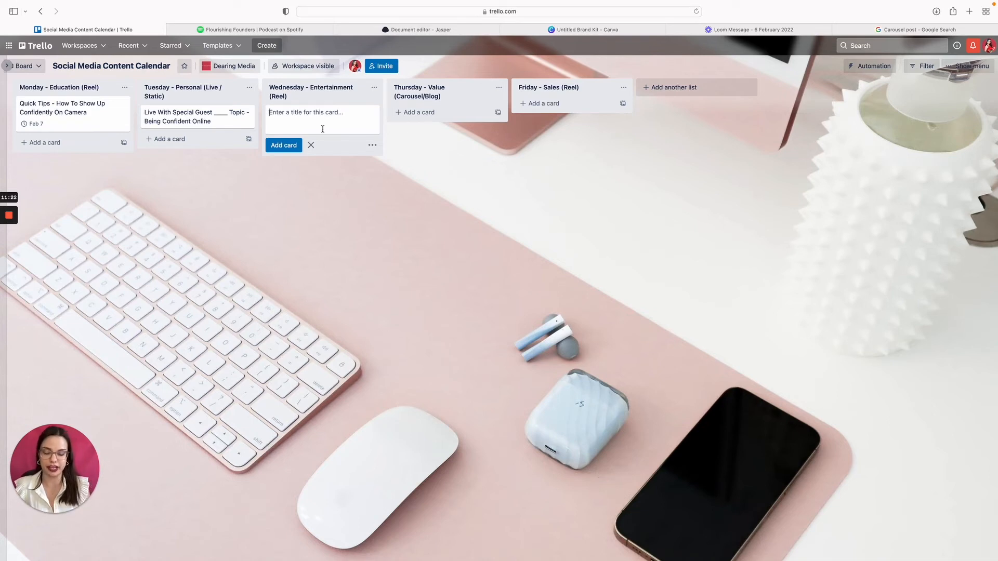
# Step: Type and save the Wednesday card 'Being Too Nervous To Show Up On Camera'
pyautogui.write('Being Too Nervous To Sh')
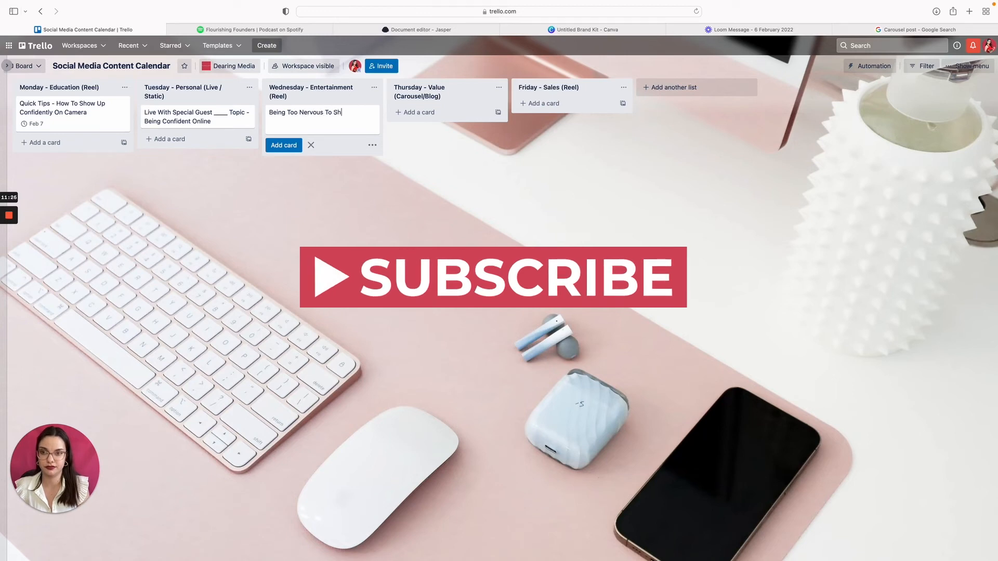
pyautogui.write('ow Up On Camera')
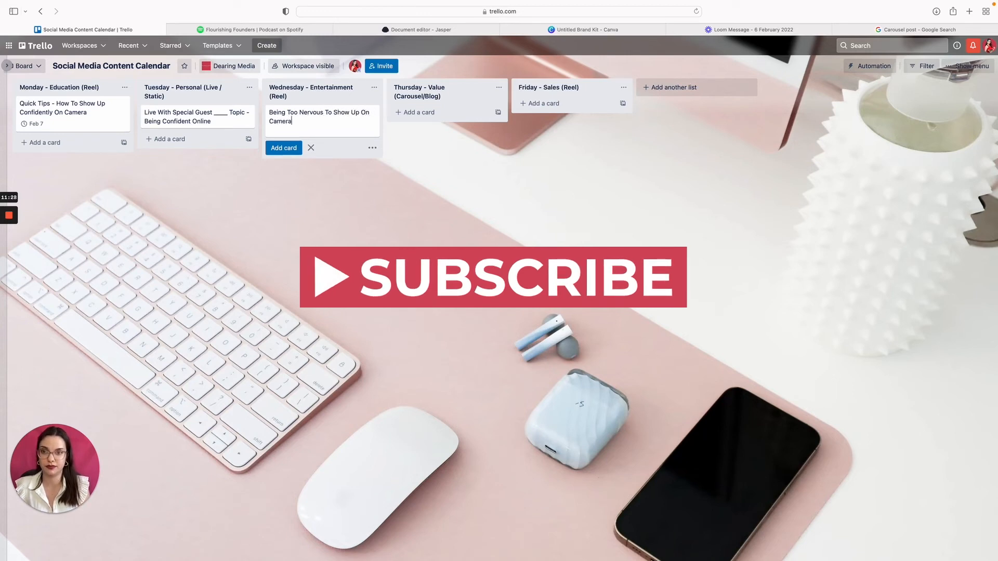
pyautogui.click(284, 148)
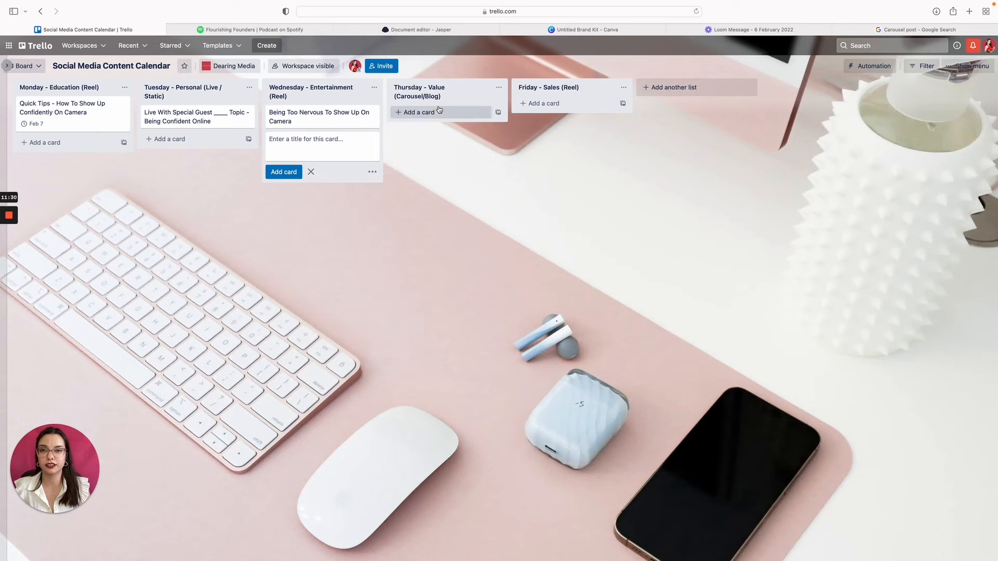
# Step: Start a Thursday card and copy 'How To Show Up Confidently On Camera' from the Monday card
pyautogui.click(417, 112)
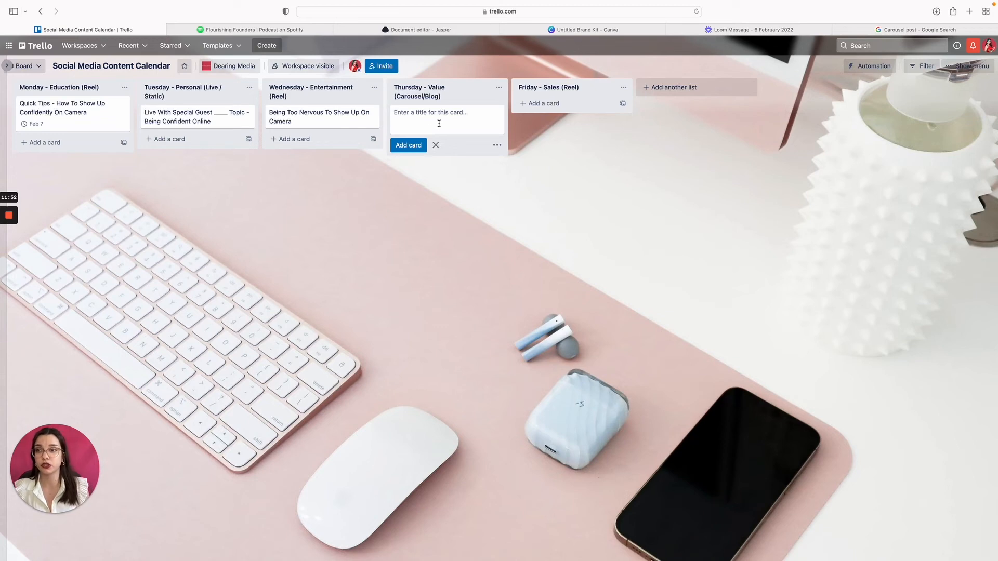
pyautogui.click(62, 107)
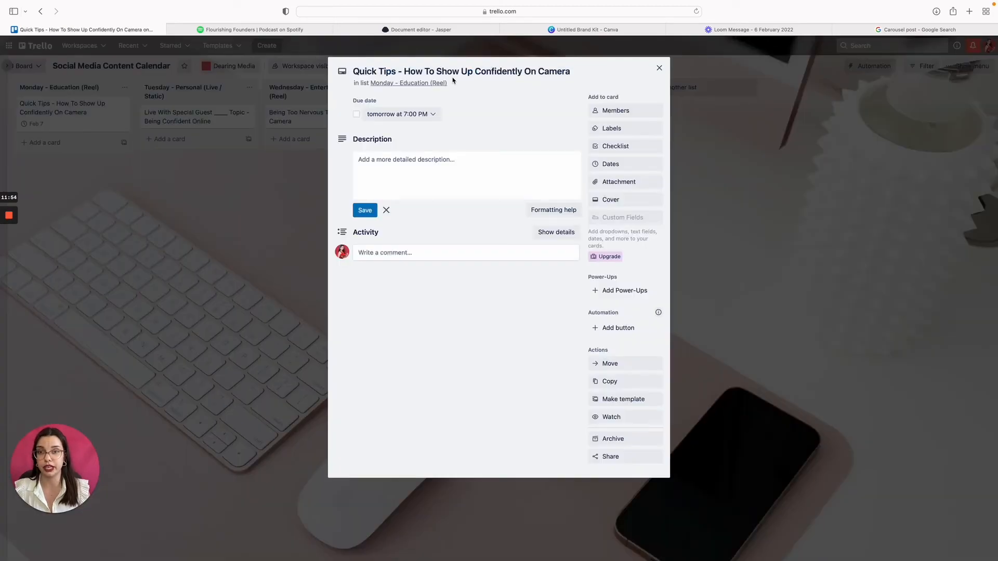
pyautogui.click(461, 70)
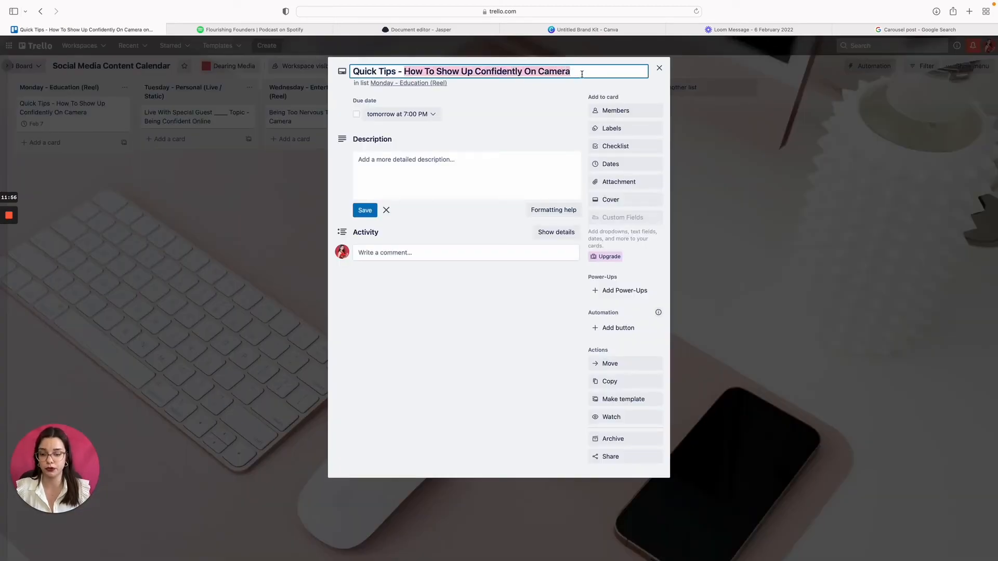
pyautogui.click(659, 69)
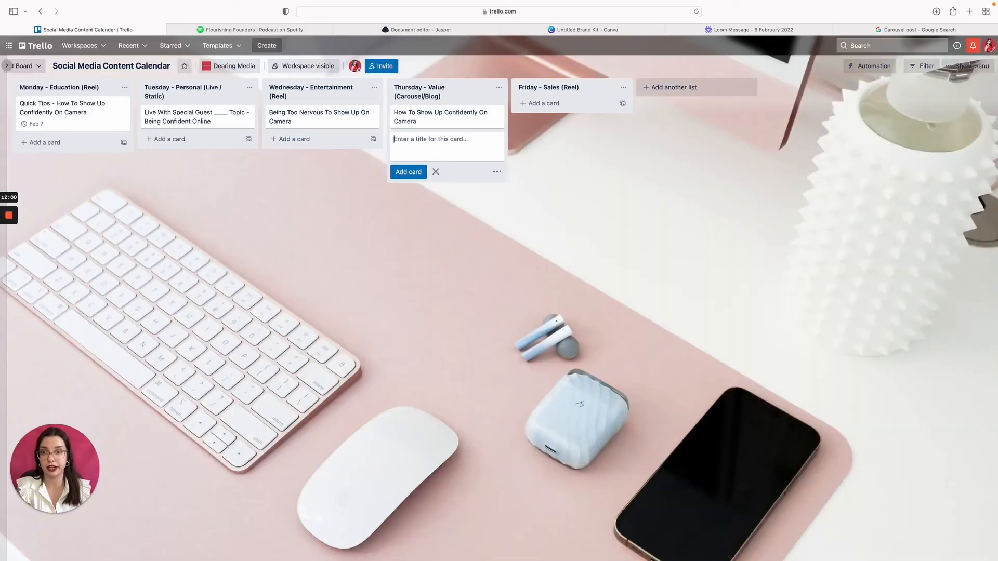
pyautogui.moveTo(62, 108)
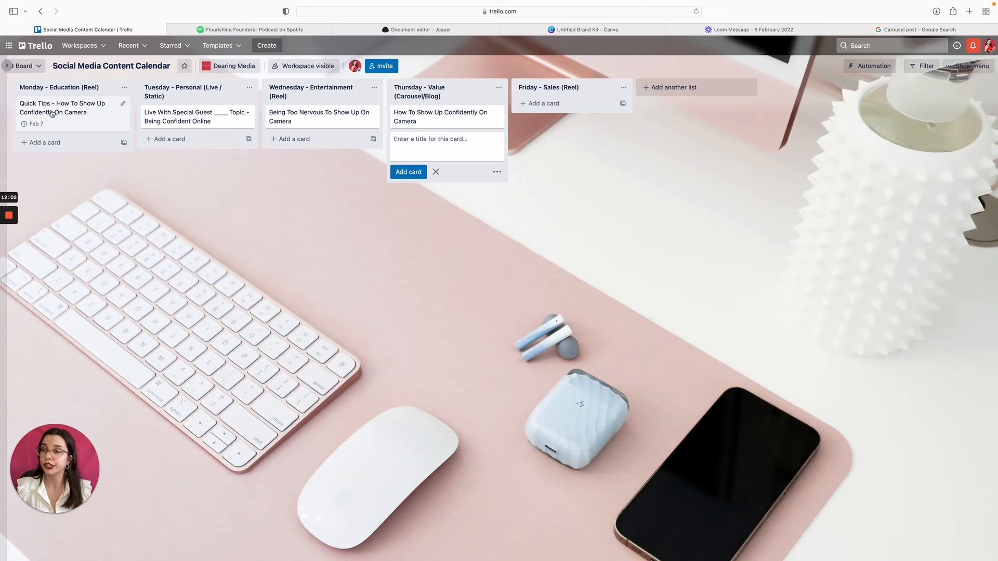
pyautogui.moveTo(121, 170)
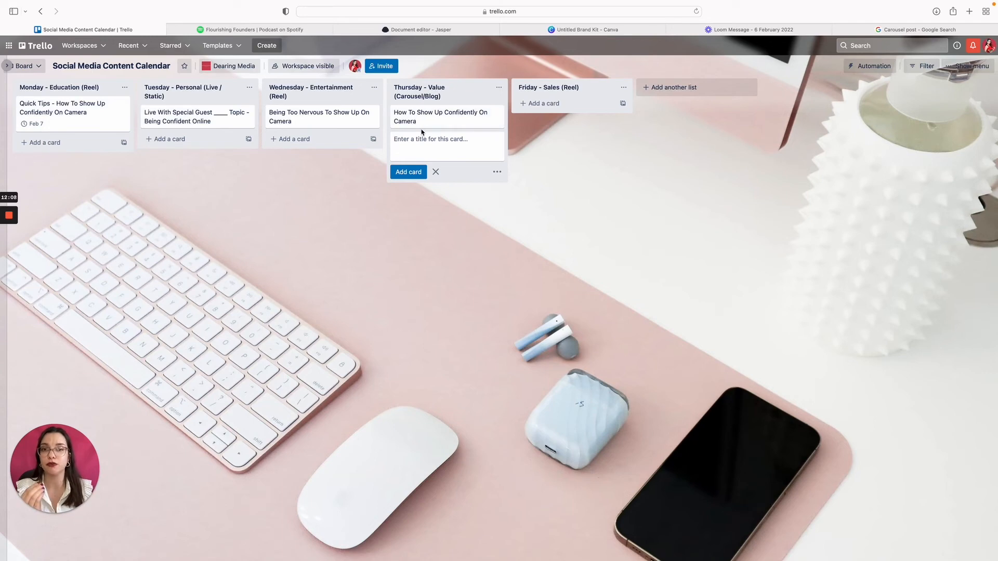
pyautogui.moveTo(542, 103)
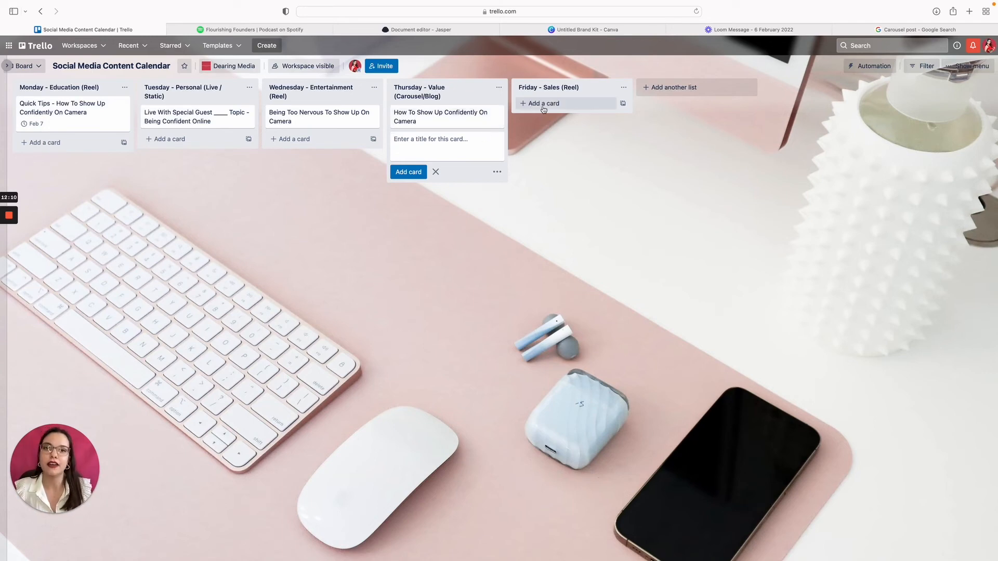
# Step: Begin a Friday card titled 'Video Directing You To YT Video'
pyautogui.click(542, 103)
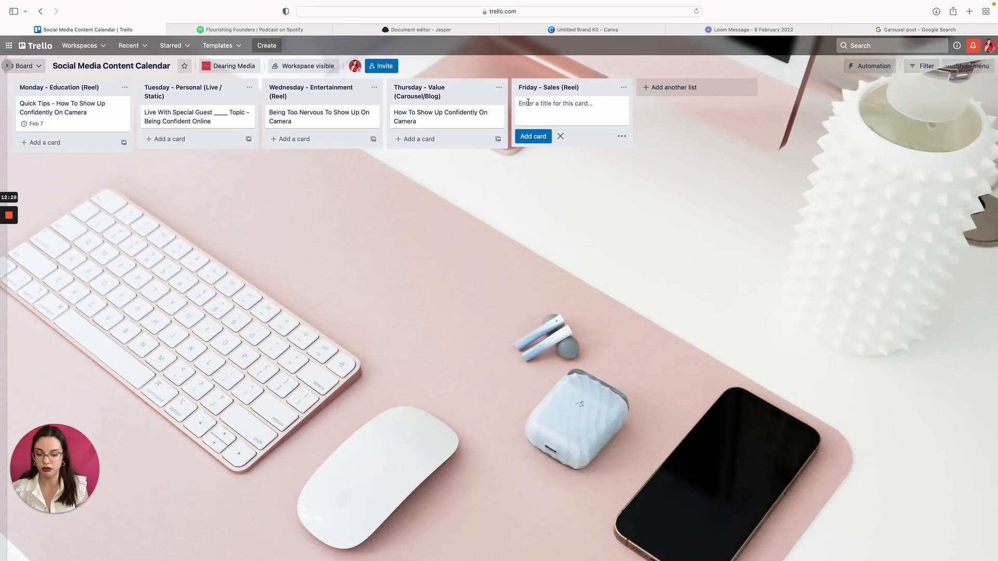
pyautogui.write('Video Directi')
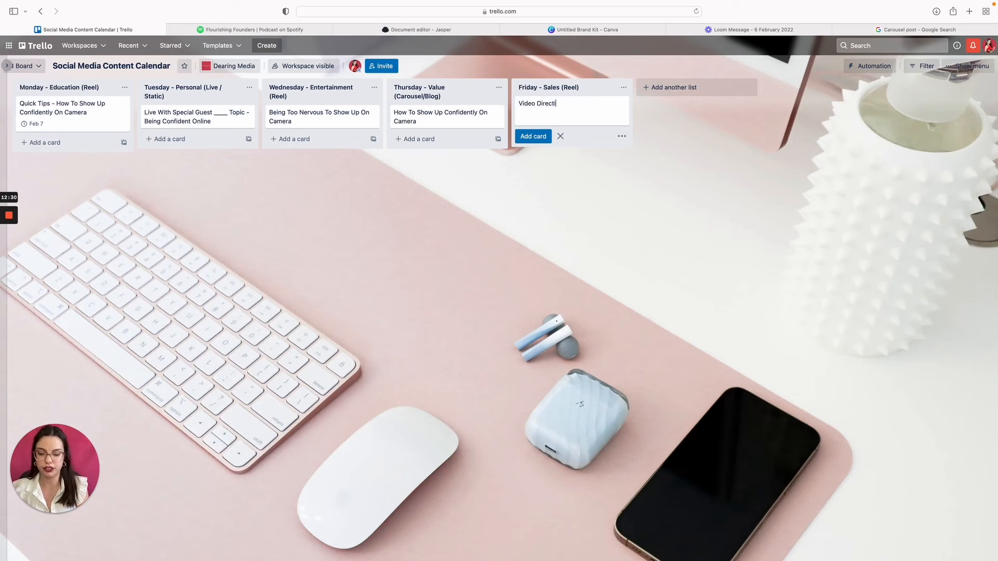
pyautogui.write('ng You To')
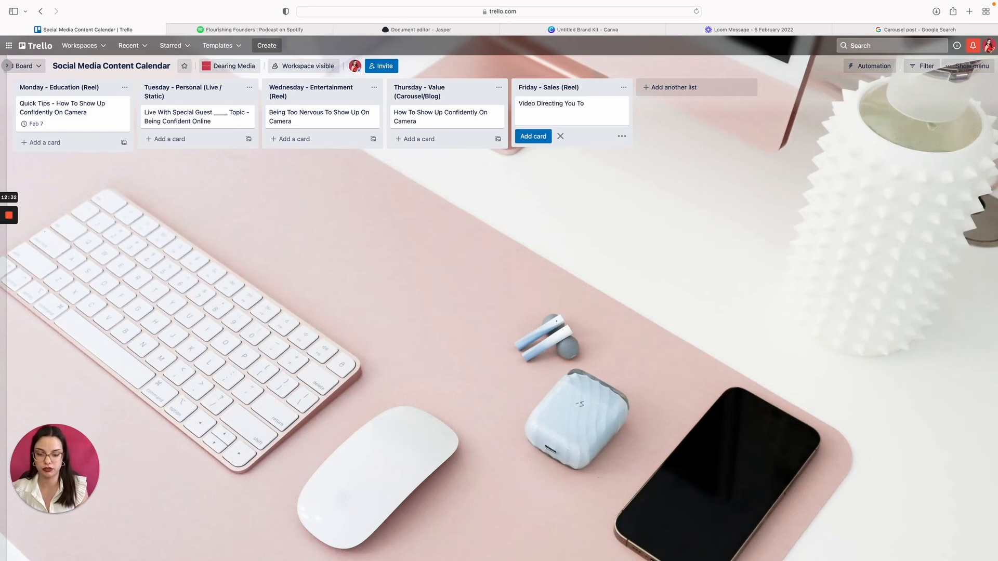
pyautogui.write('YT')
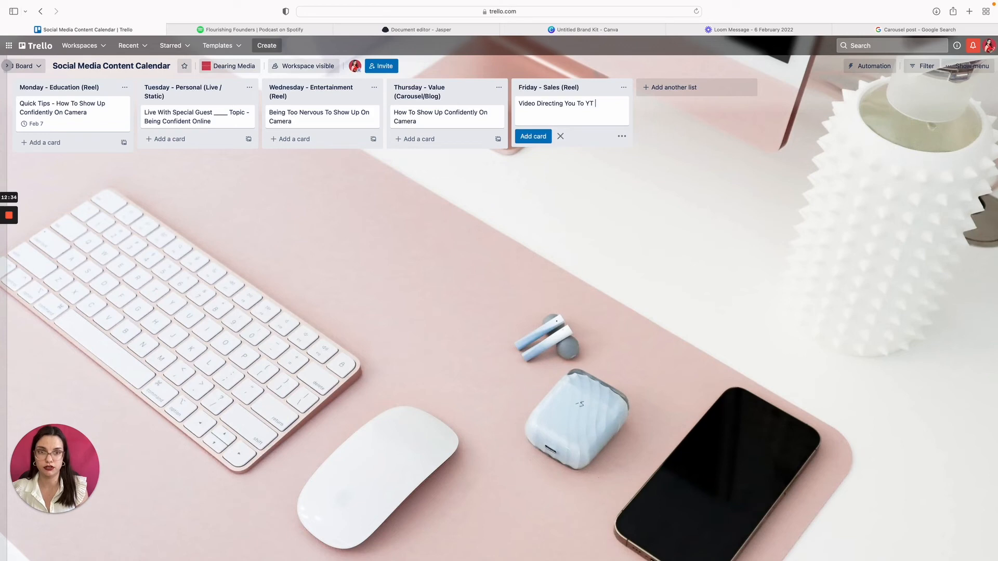
pyautogui.write('Vide')
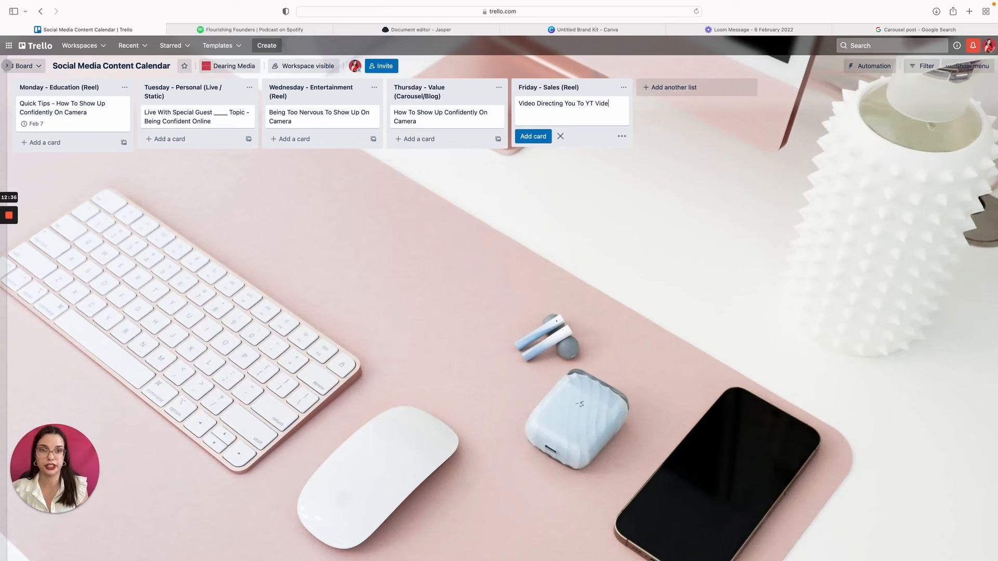
# Step: Save the 'Video Directing You To YT Video' card in the Friday - Sales list
pyautogui.click(532, 137)
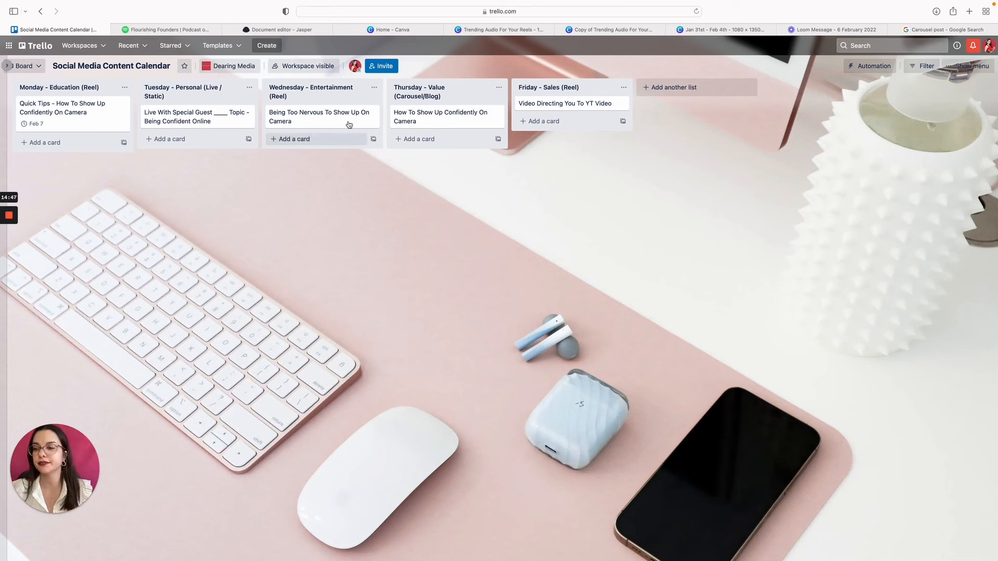
# Step: Upload the screenshot PNG as the Monday Quick Tips card's cover, then preview it full size
pyautogui.click(63, 108)
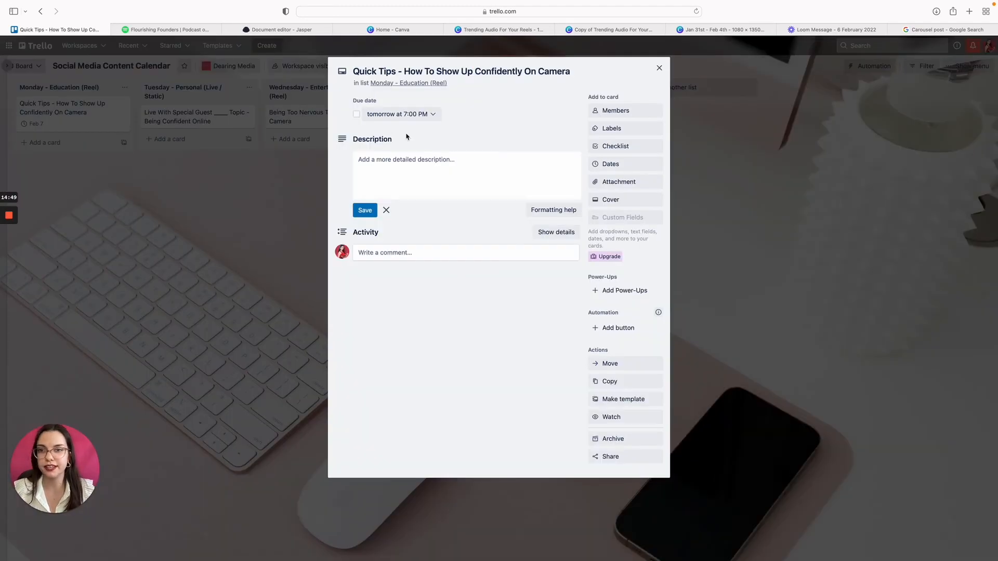
pyautogui.click(465, 175)
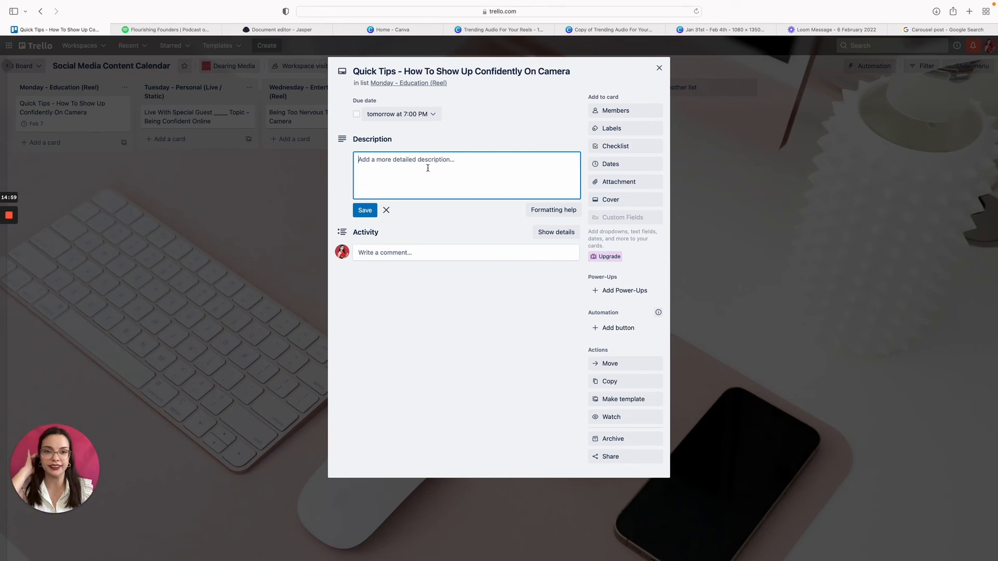
pyautogui.click(610, 199)
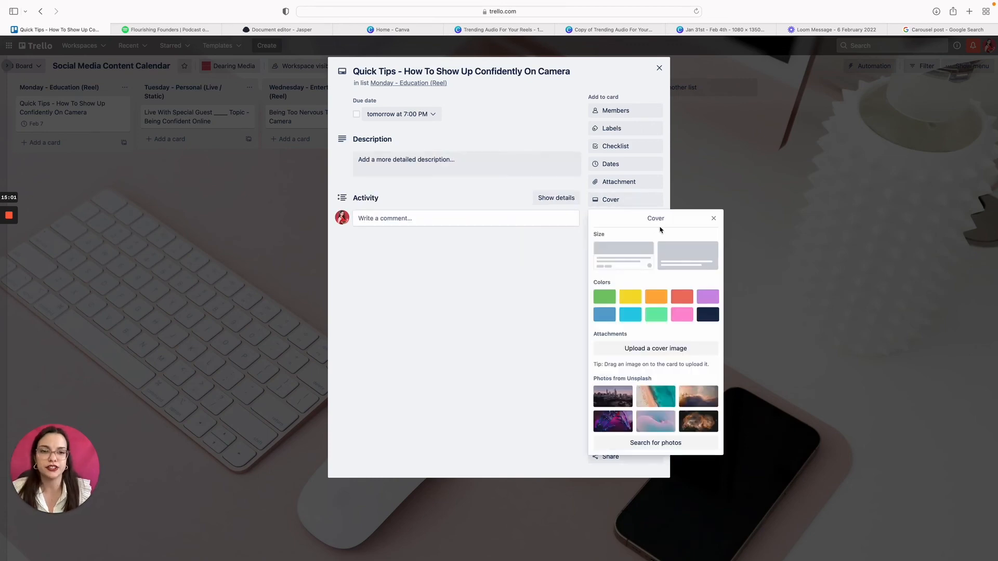
pyautogui.click(655, 348)
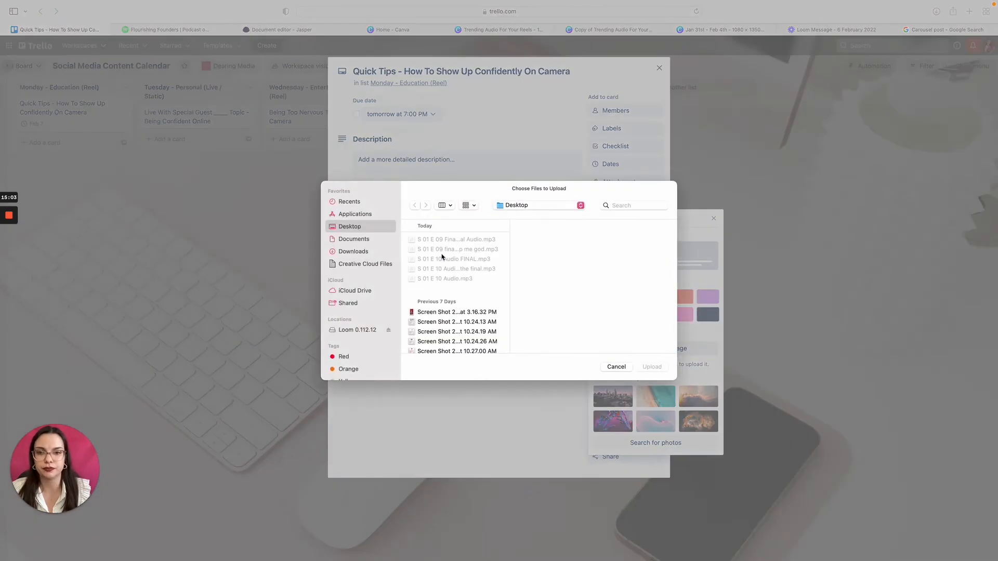
pyautogui.click(456, 312)
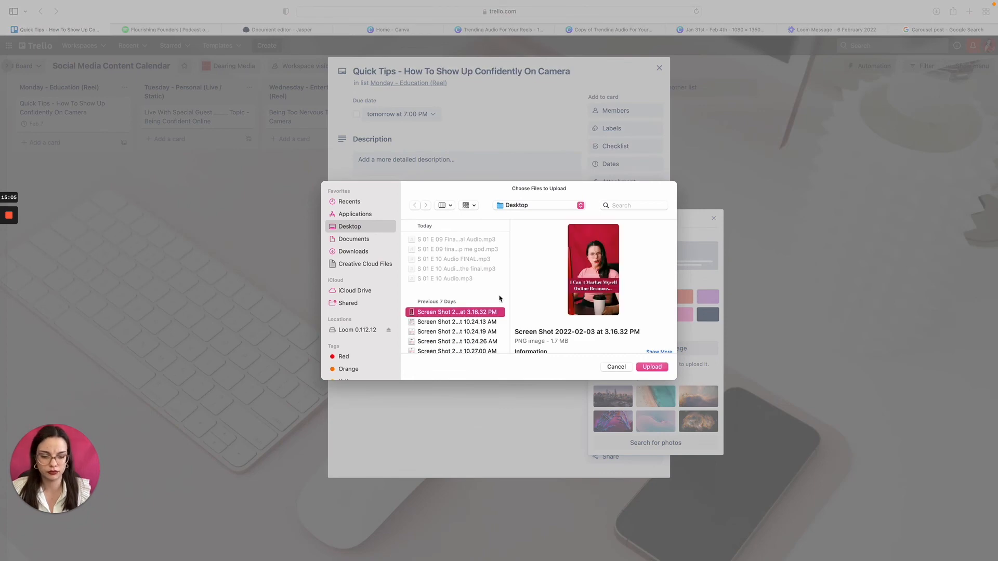
pyautogui.click(615, 367)
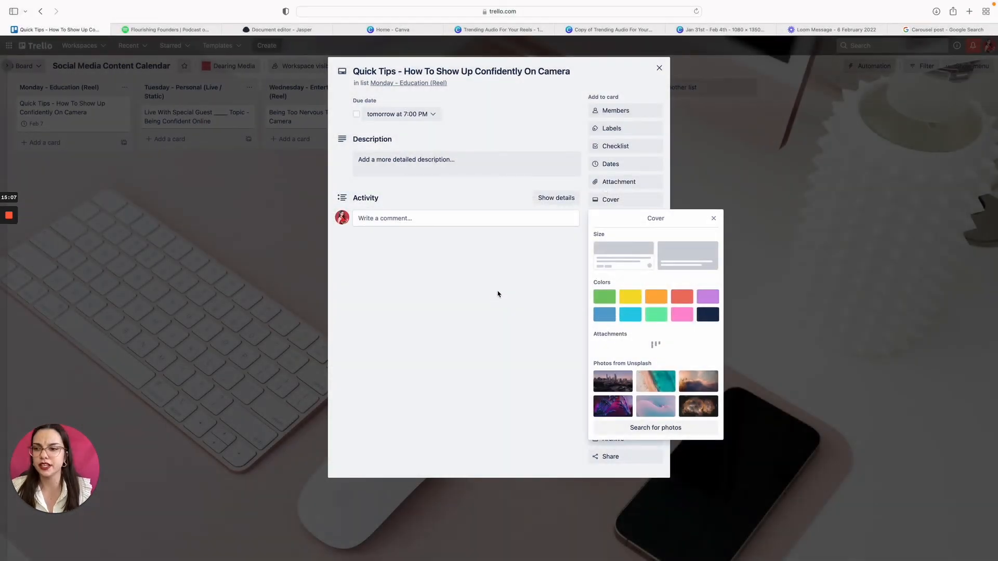
pyautogui.click(612, 367)
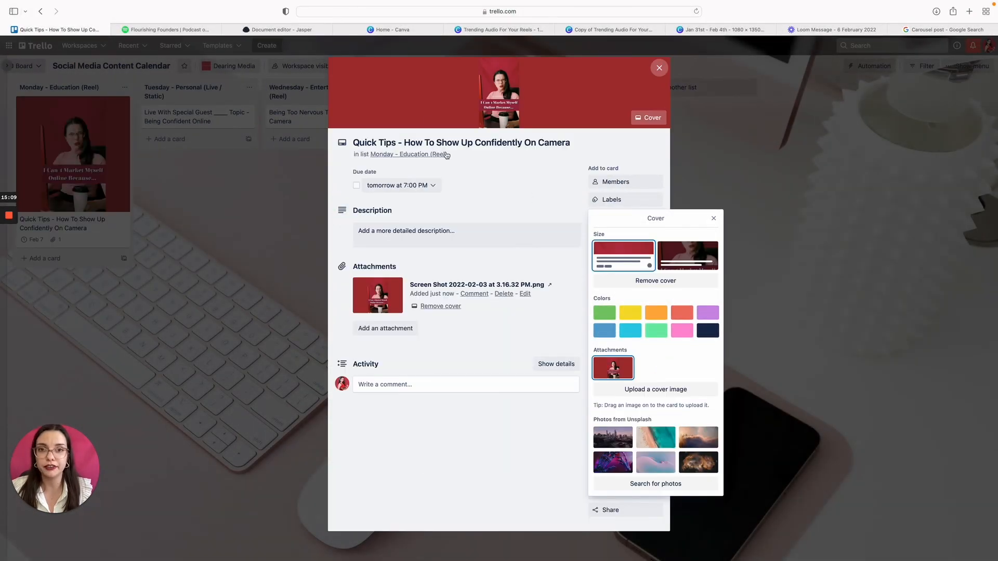
pyautogui.click(378, 294)
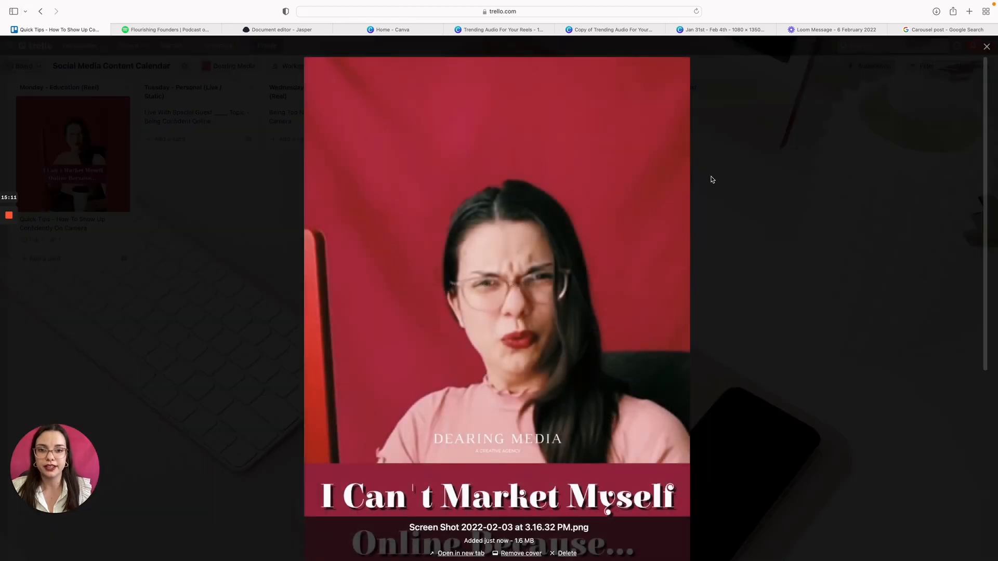
pyautogui.click(985, 46)
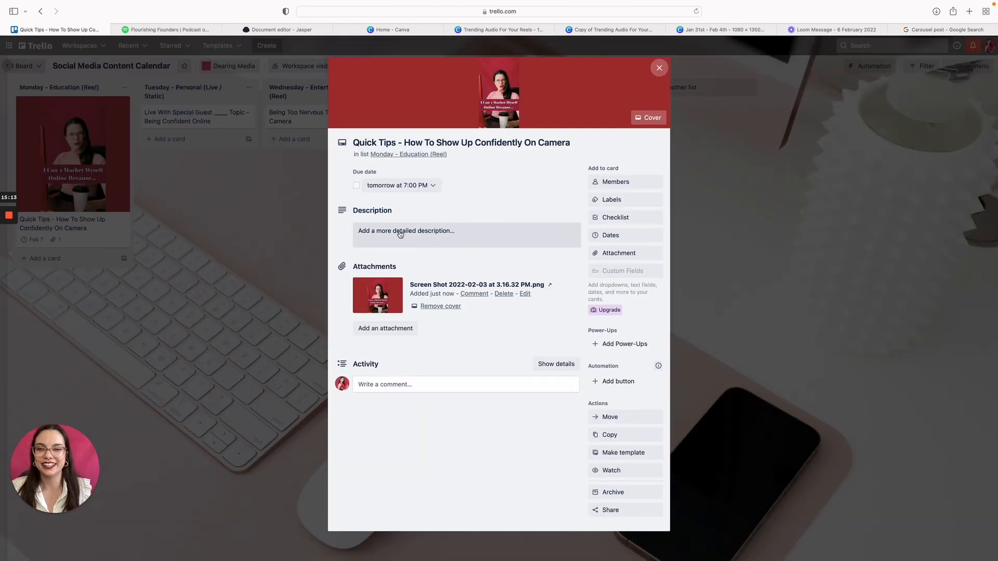